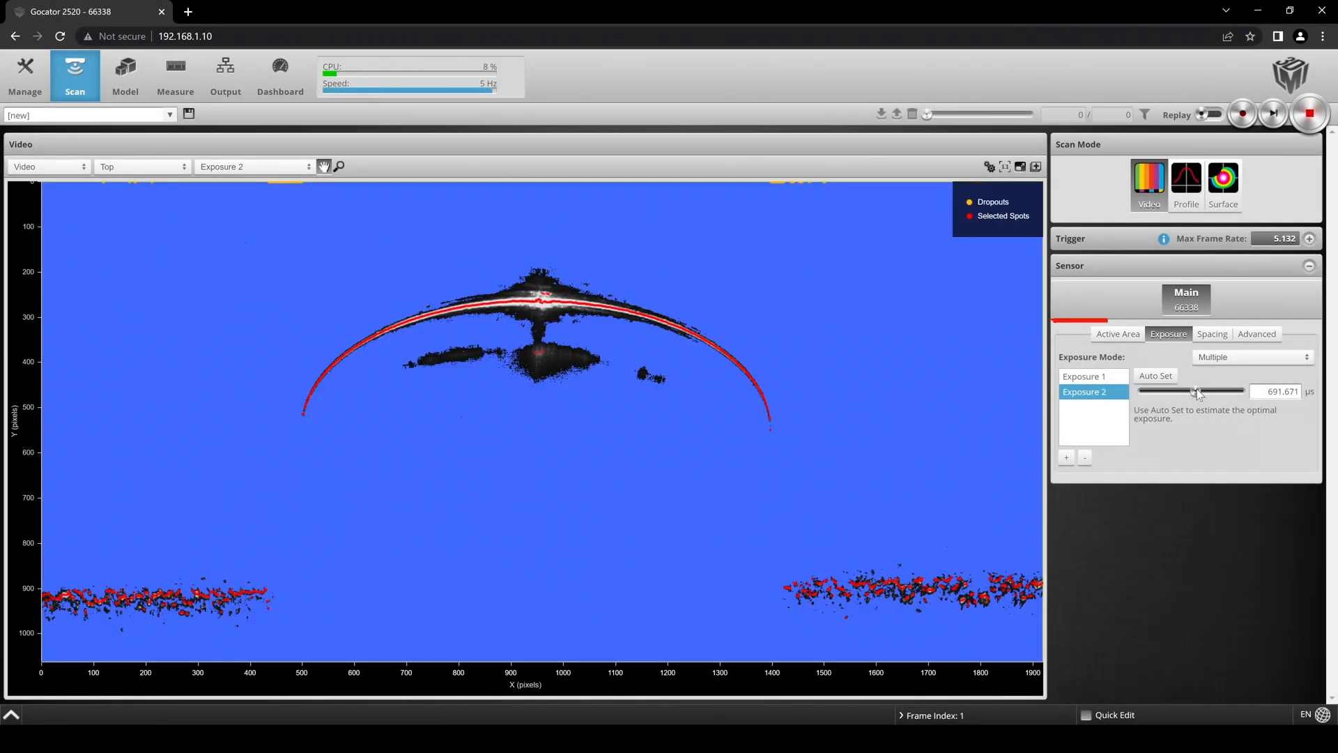
Nudge the Exposure 2 time slider slightly higher.
drag(1193, 390, 1208, 390)
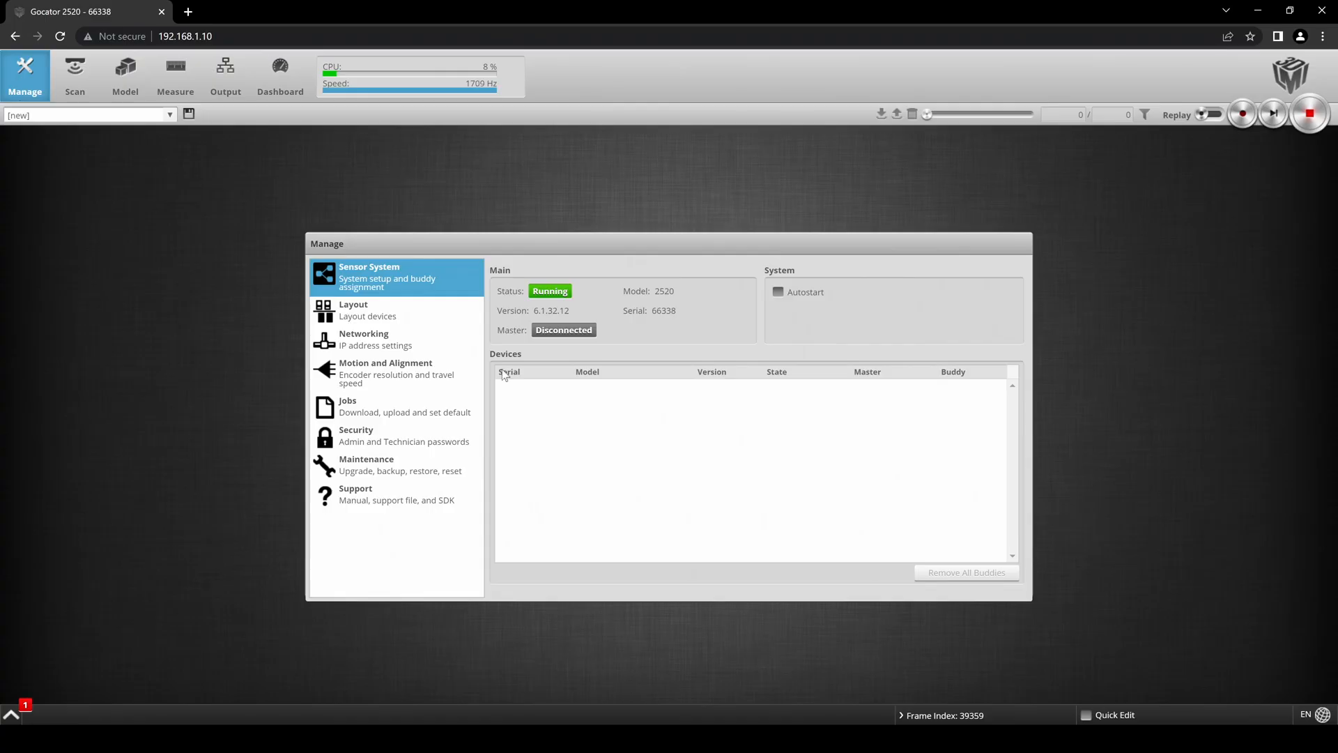
Show the Maintenance options for firmware upgrade, backup/restore and reset.
click(384, 465)
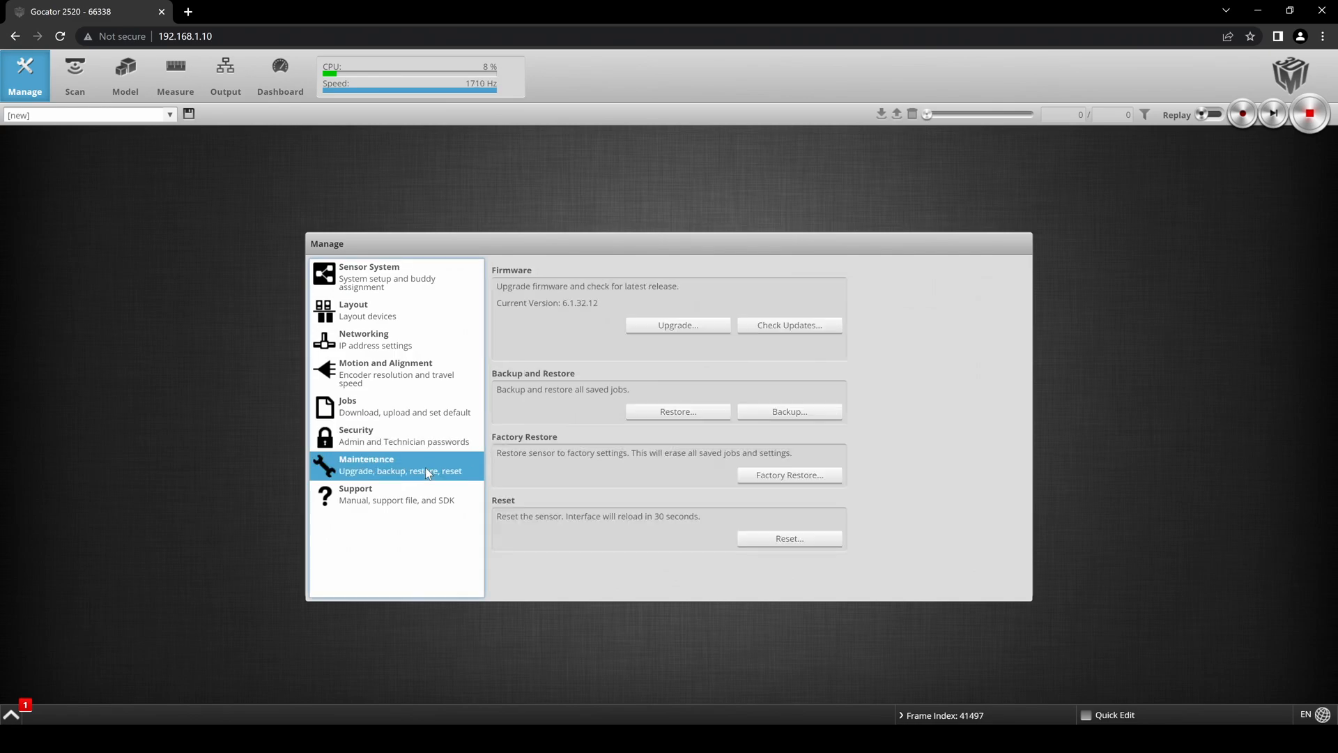
click(678, 412)
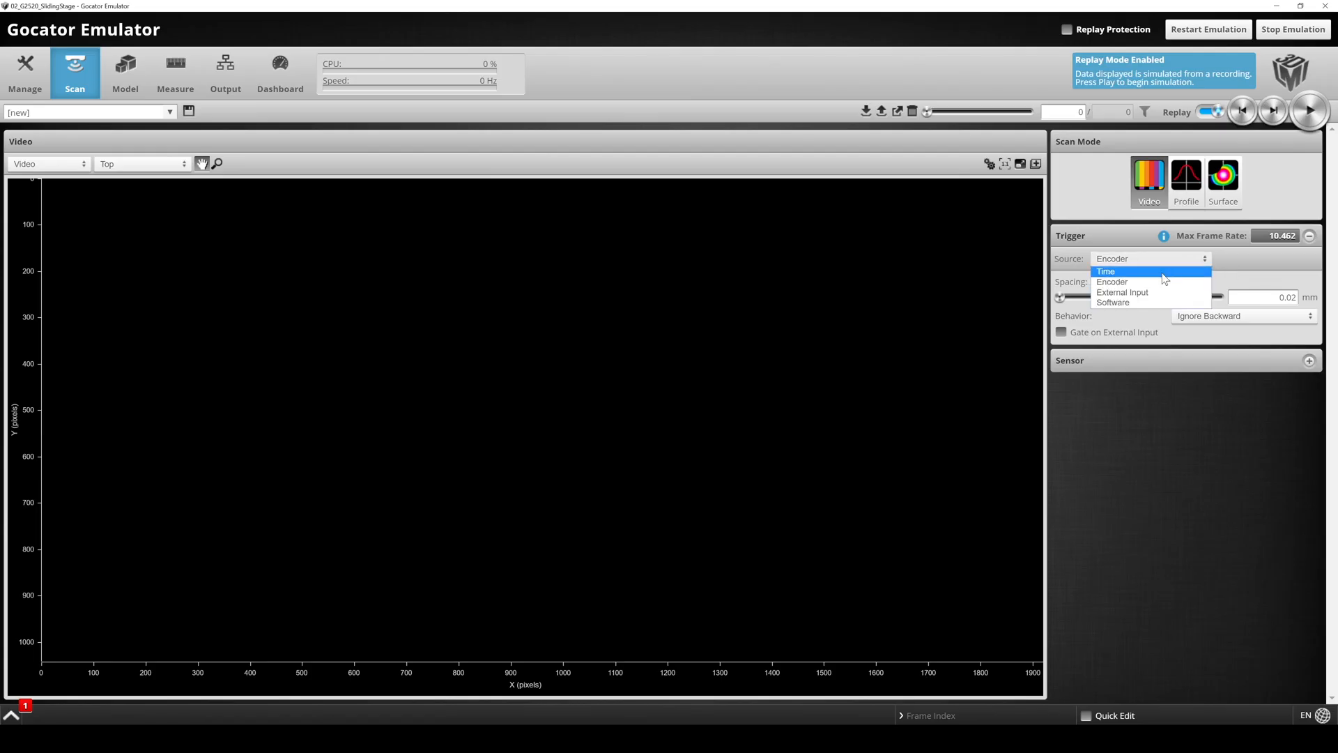
Set the trigger Source to Time and raise its frame rate.
click(1106, 271)
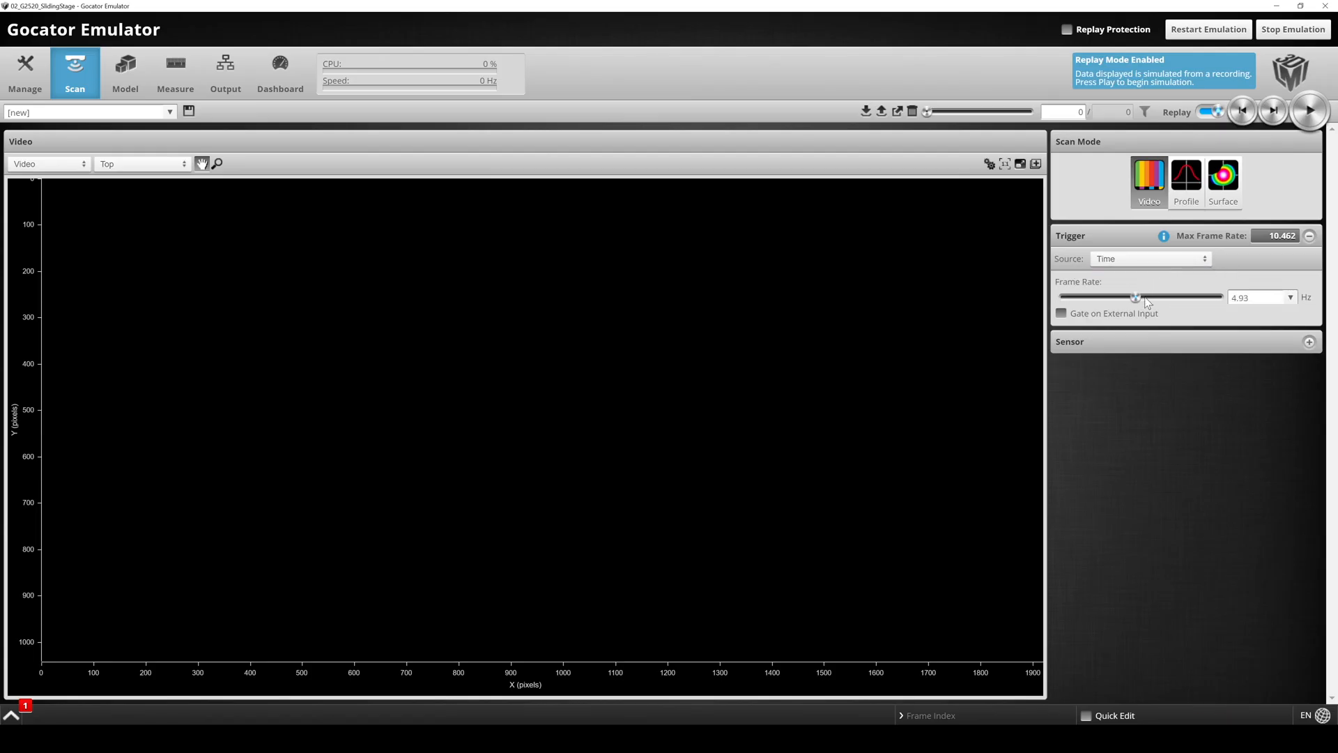
drag(1135, 295, 1229, 296)
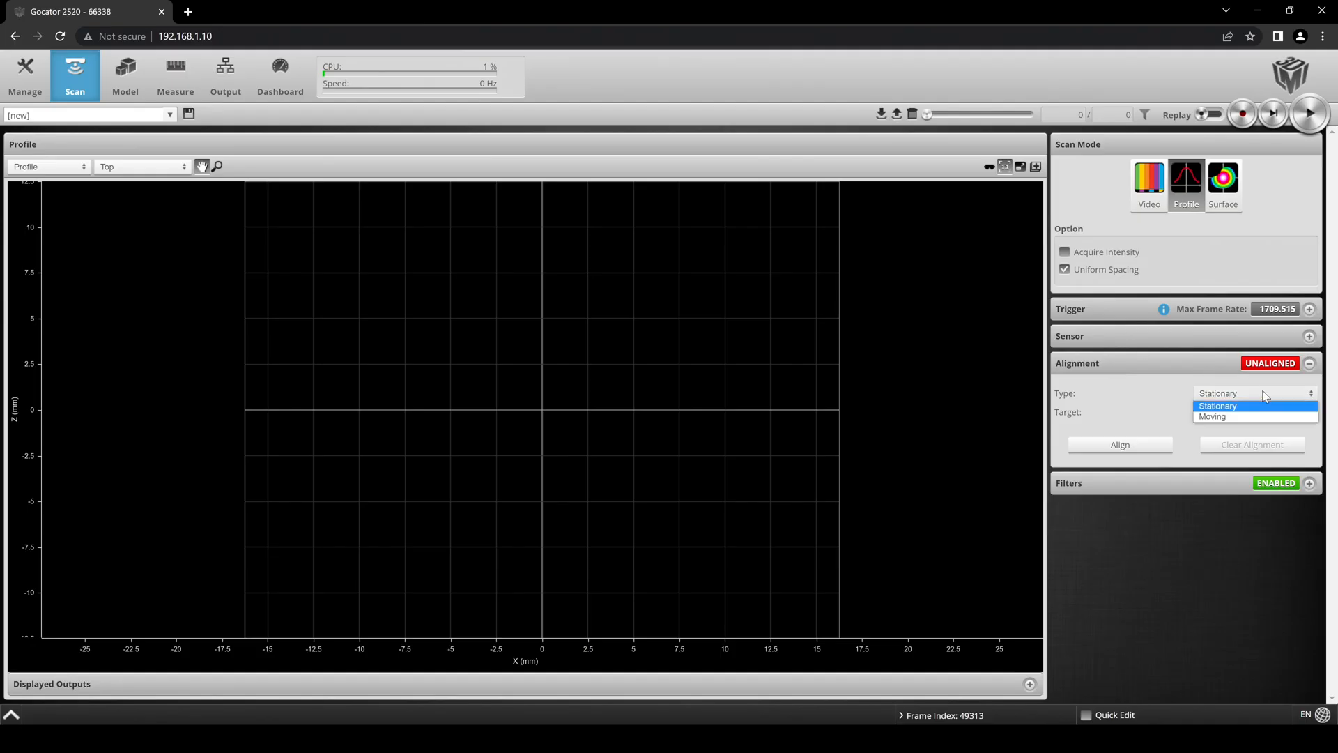
Choose a Stationary alignment against a Flat Surface target.
click(1255, 411)
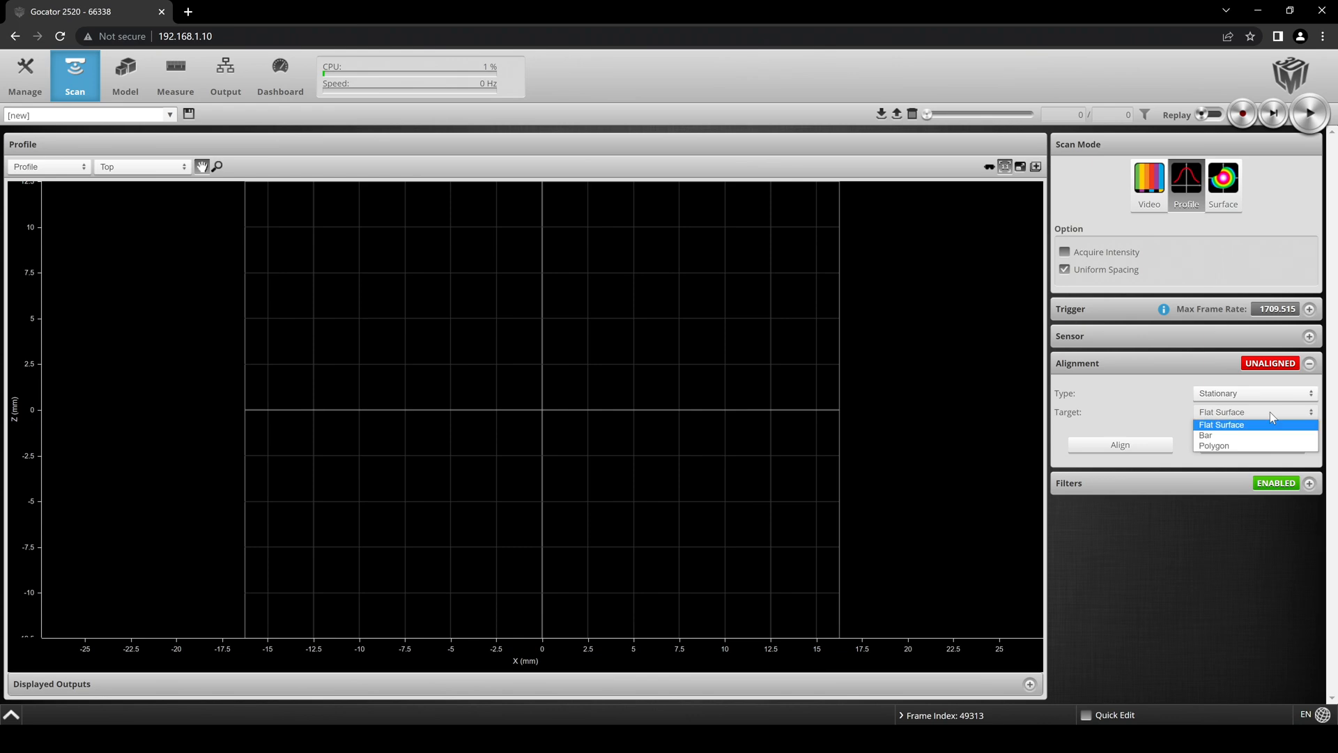
click(1121, 444)
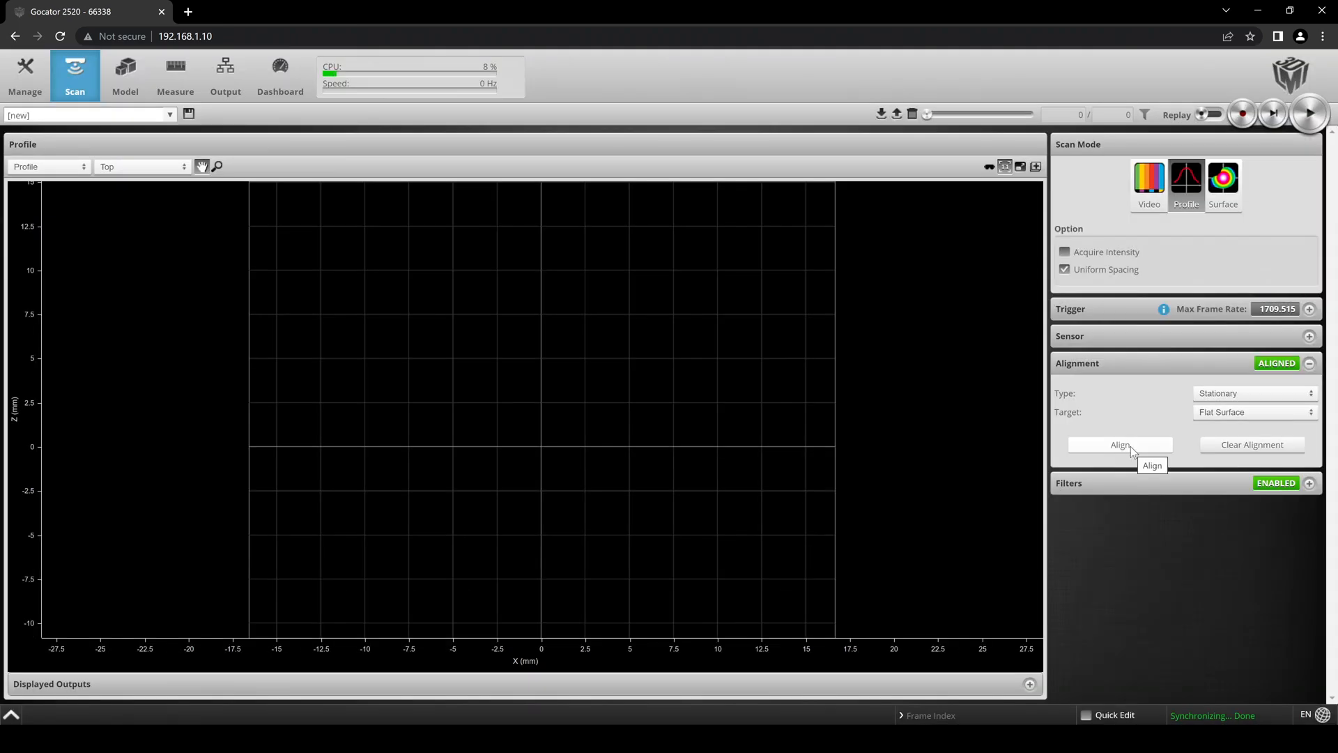
Visit the Manage page, then return to the Scan setup.
click(24, 72)
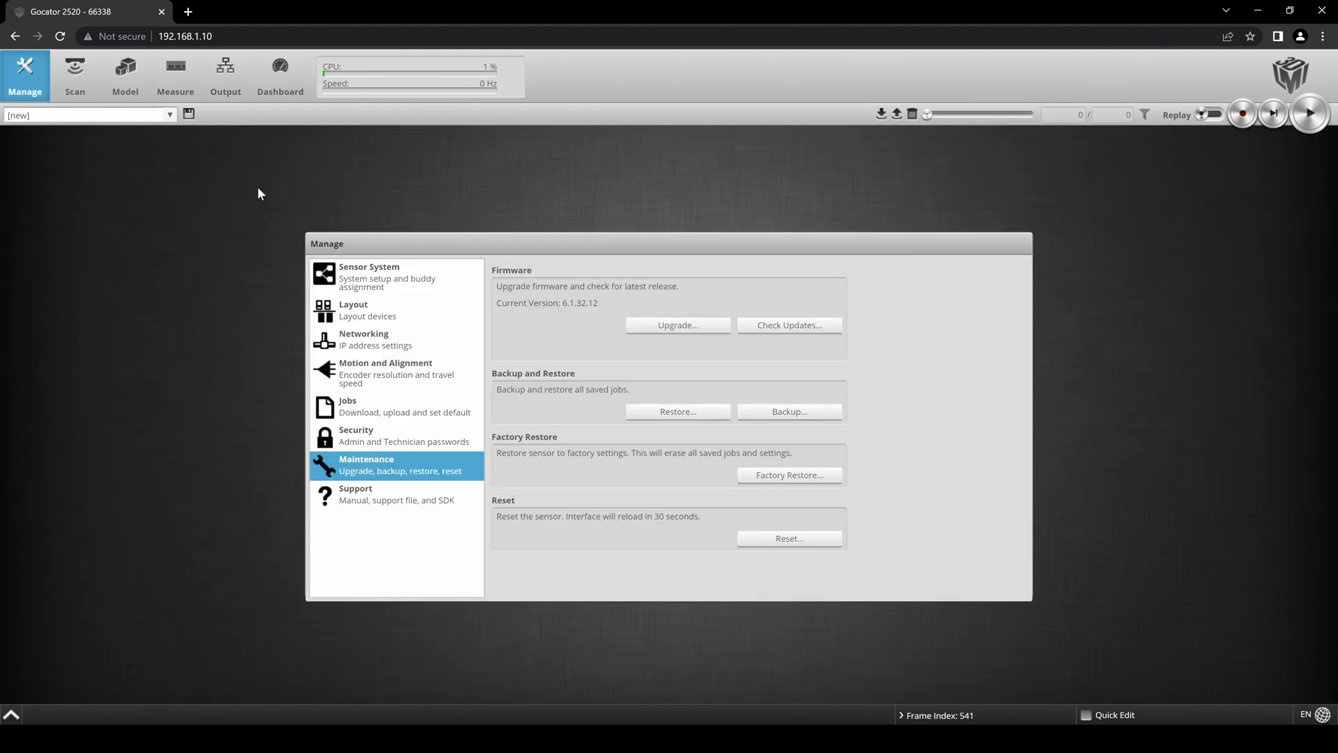
mouse_move(194, 156)
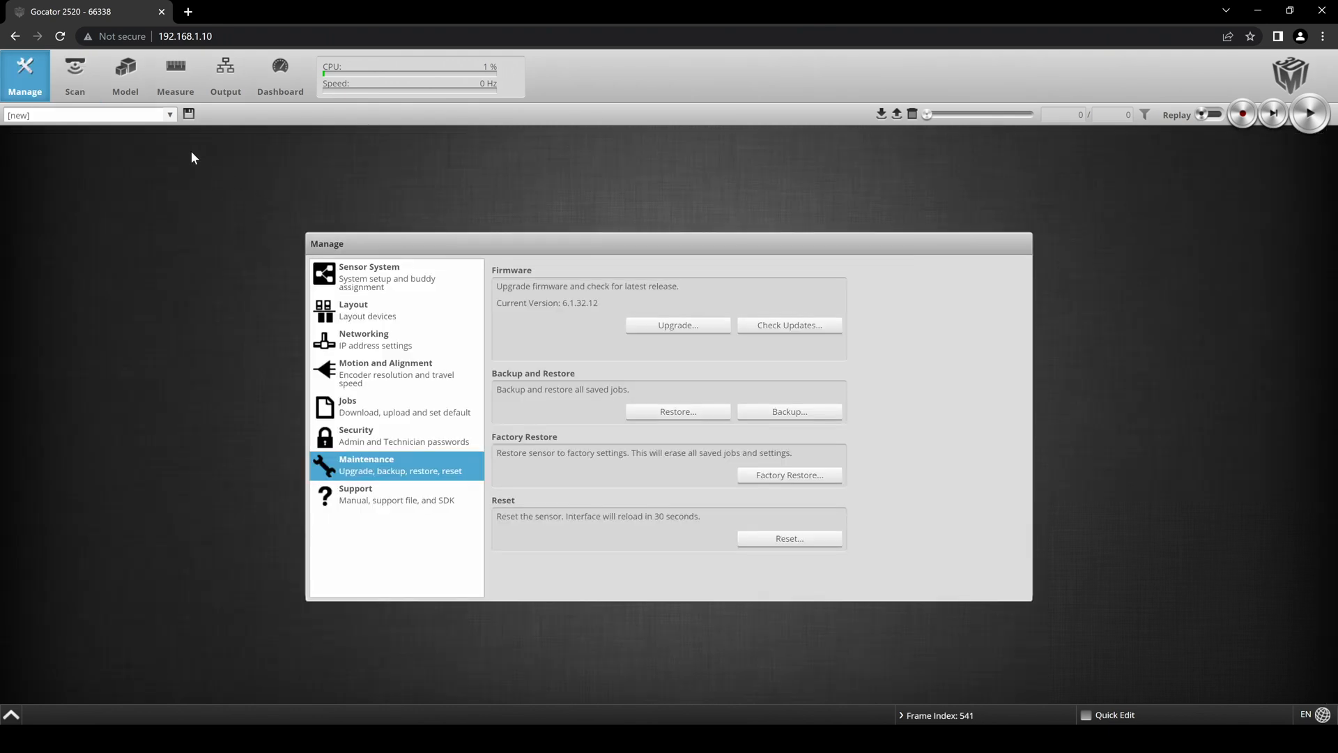
click(72, 72)
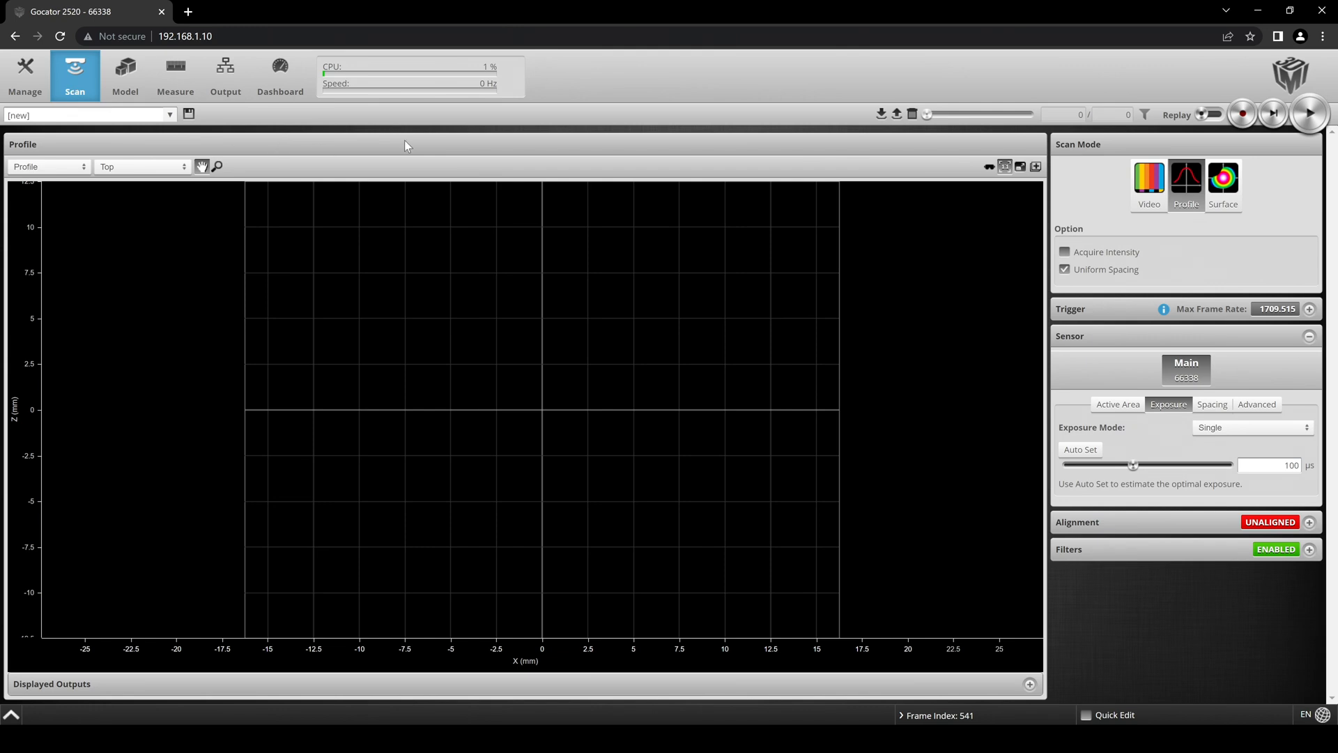
Switch to Video scan mode and start live acquisition of the cylinder.
click(1149, 178)
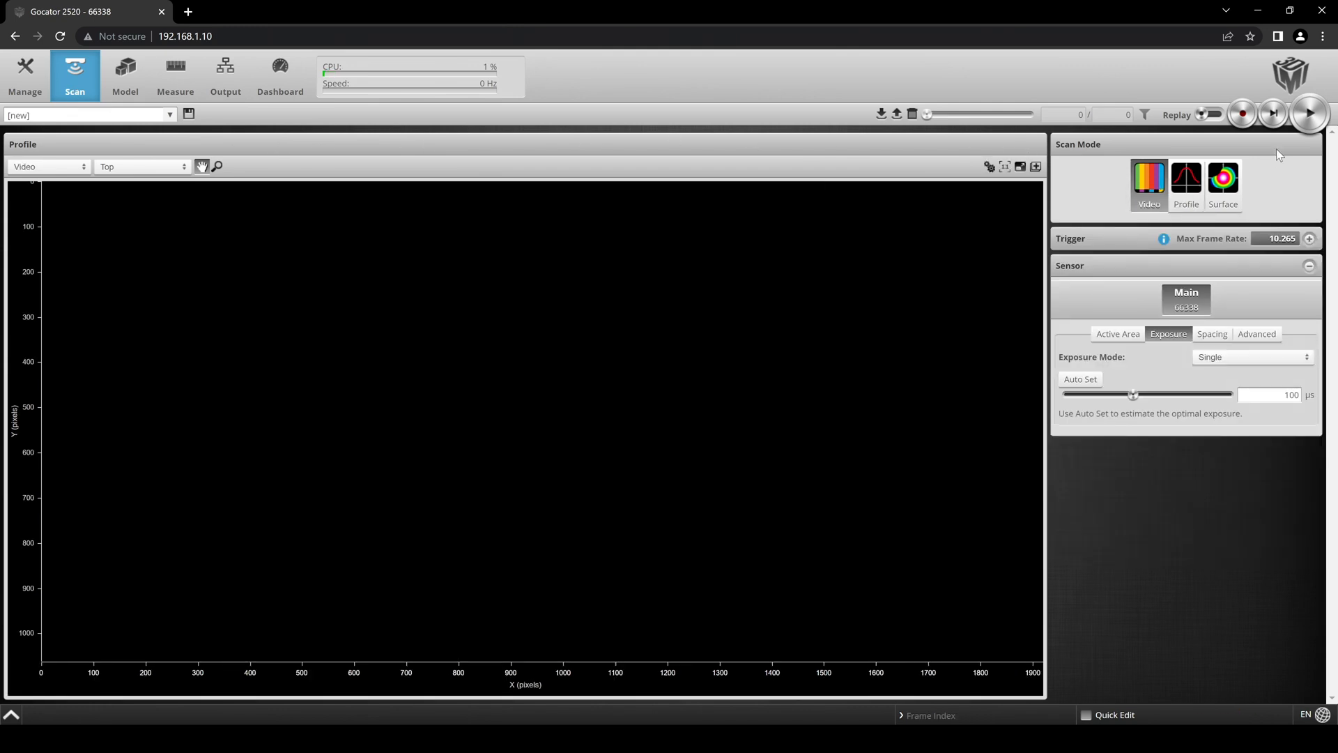
click(1310, 113)
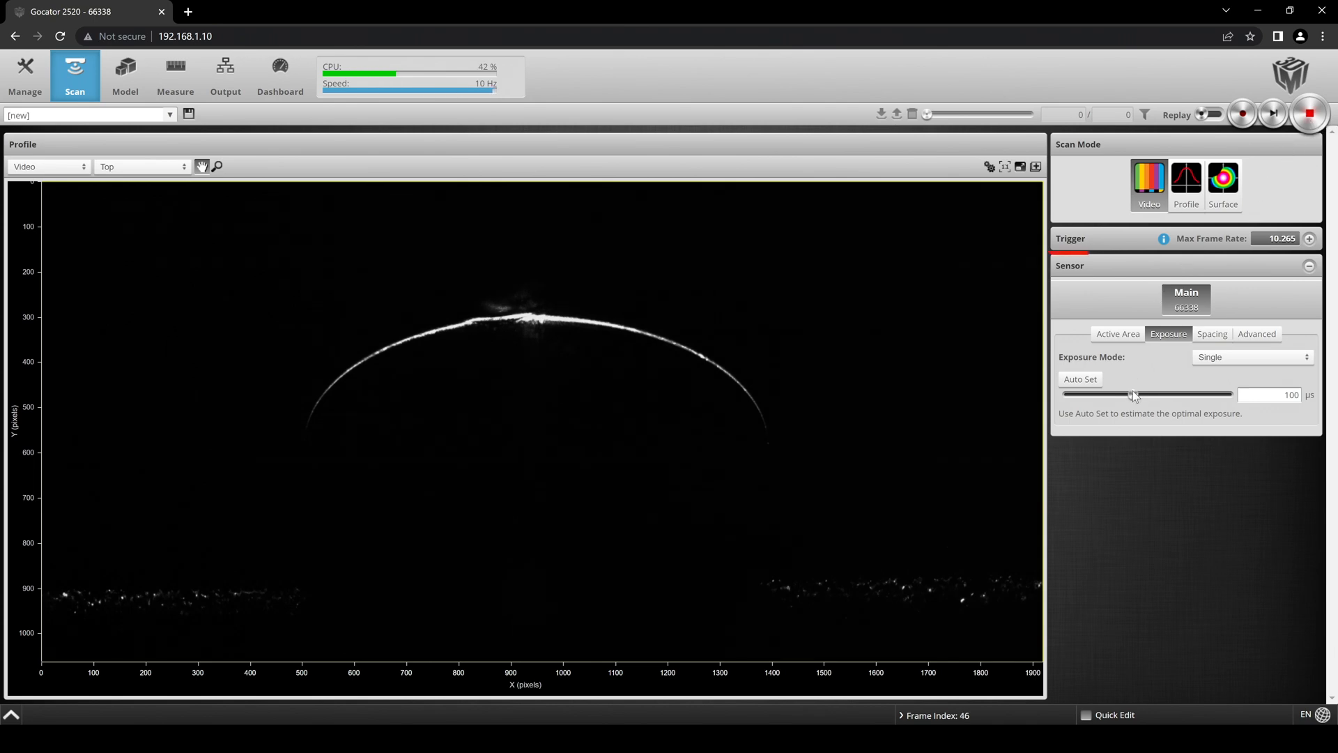
Tune the single exposure down to about 76 µs, then up to about 190 µs.
drag(1128, 393, 1168, 393)
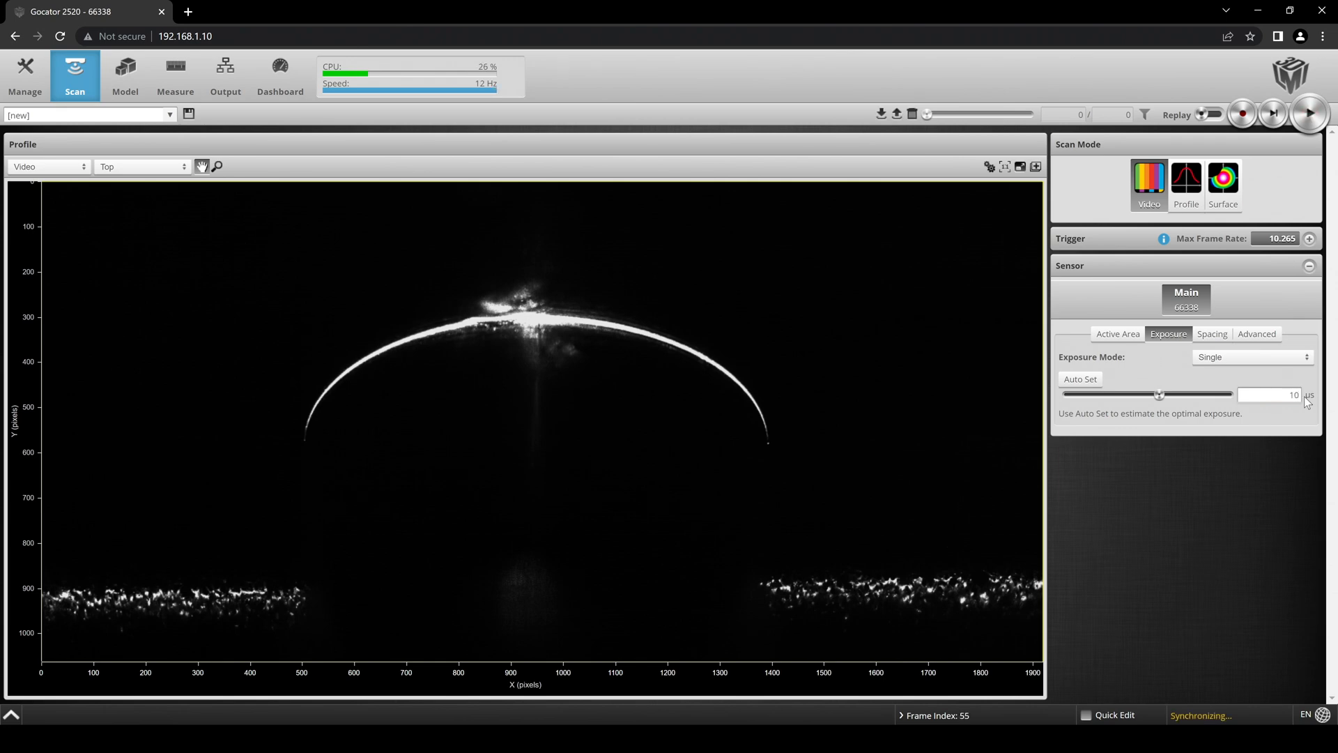
drag(1159, 393, 1130, 393)
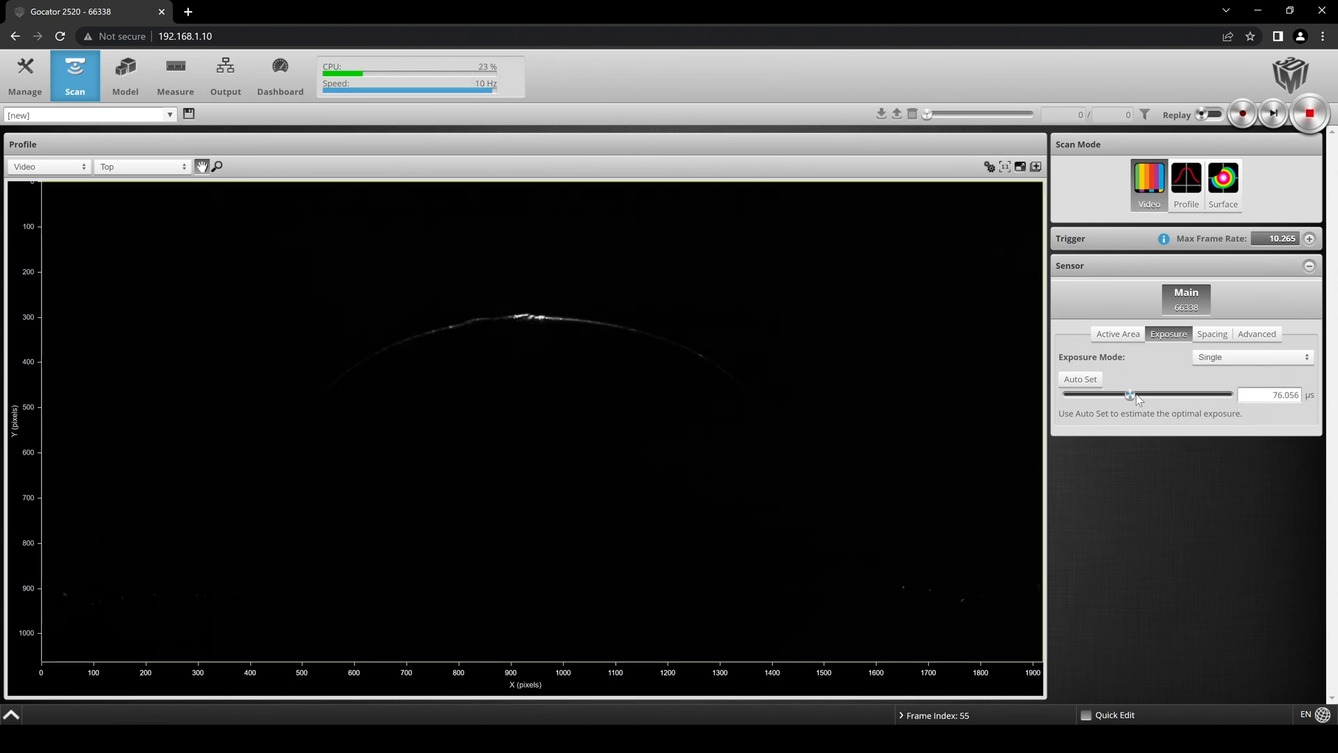
drag(1131, 393, 1142, 393)
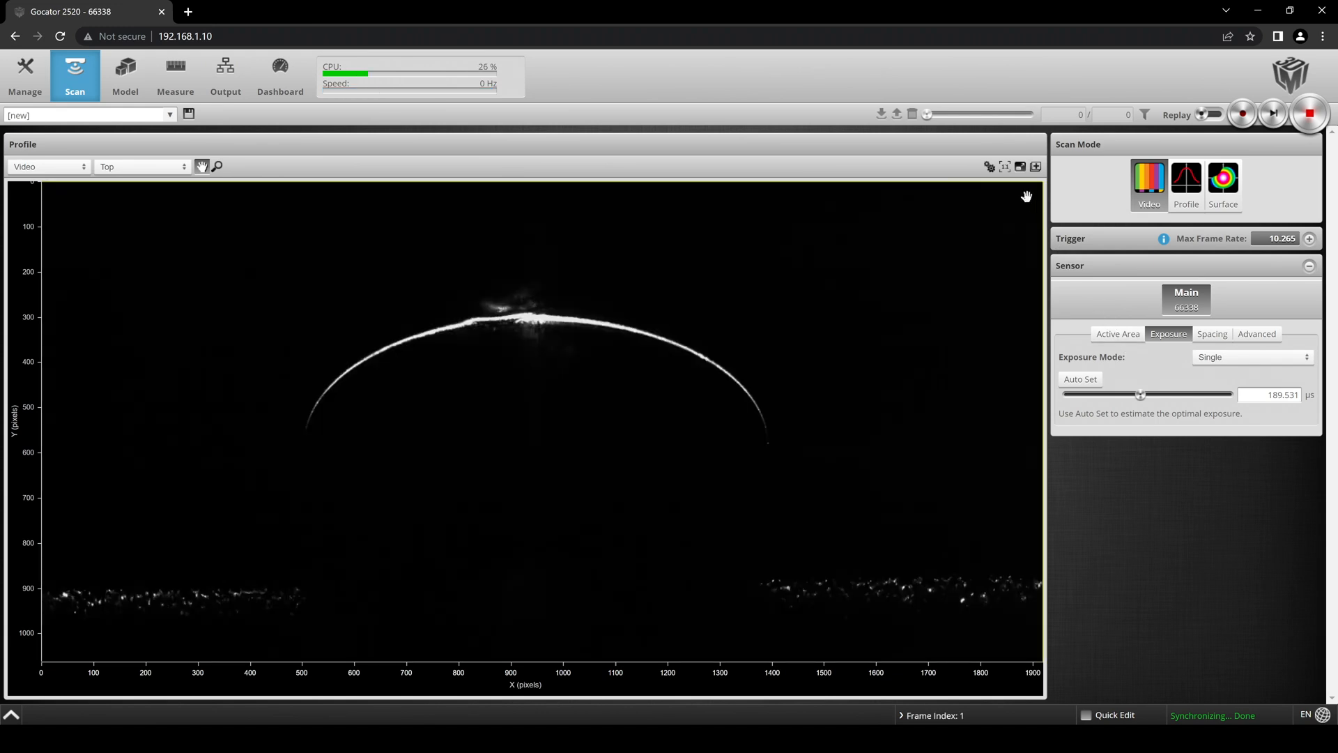
Overlay exposure levels and detected laser spots on the video image.
click(989, 166)
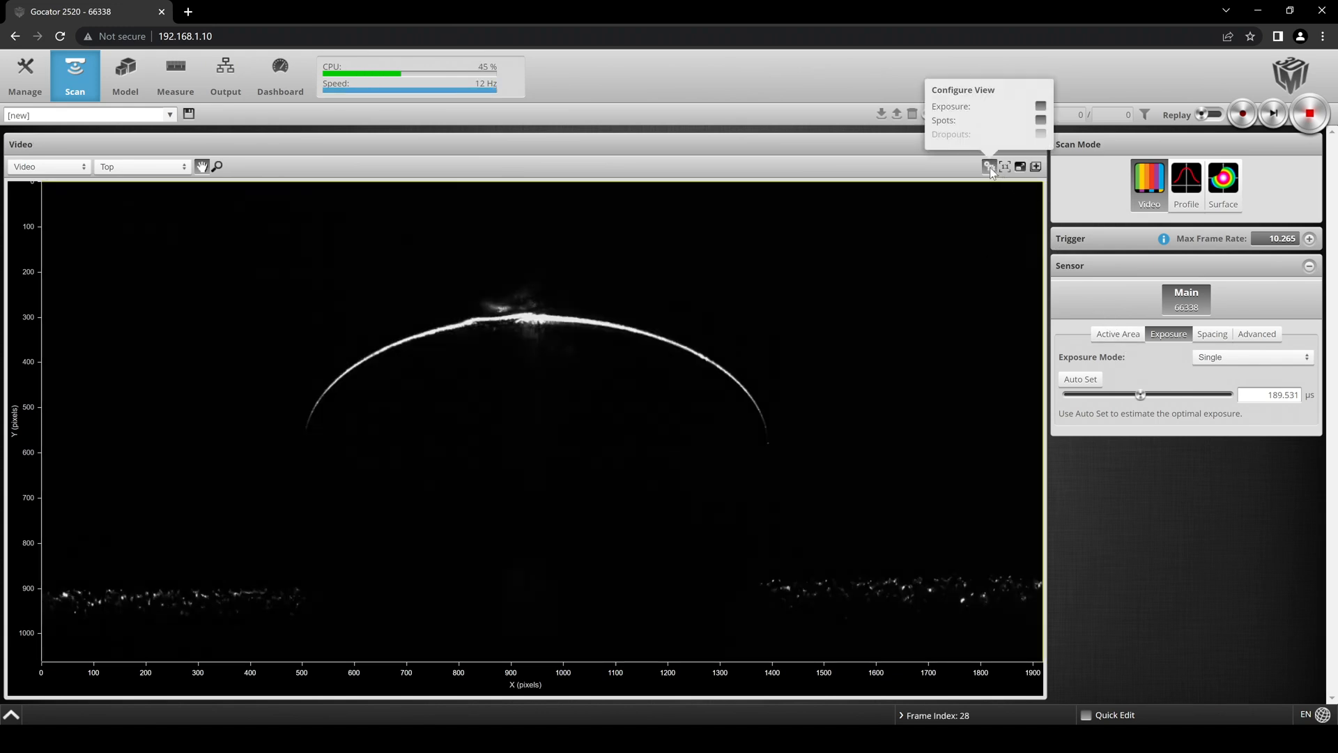
click(1040, 106)
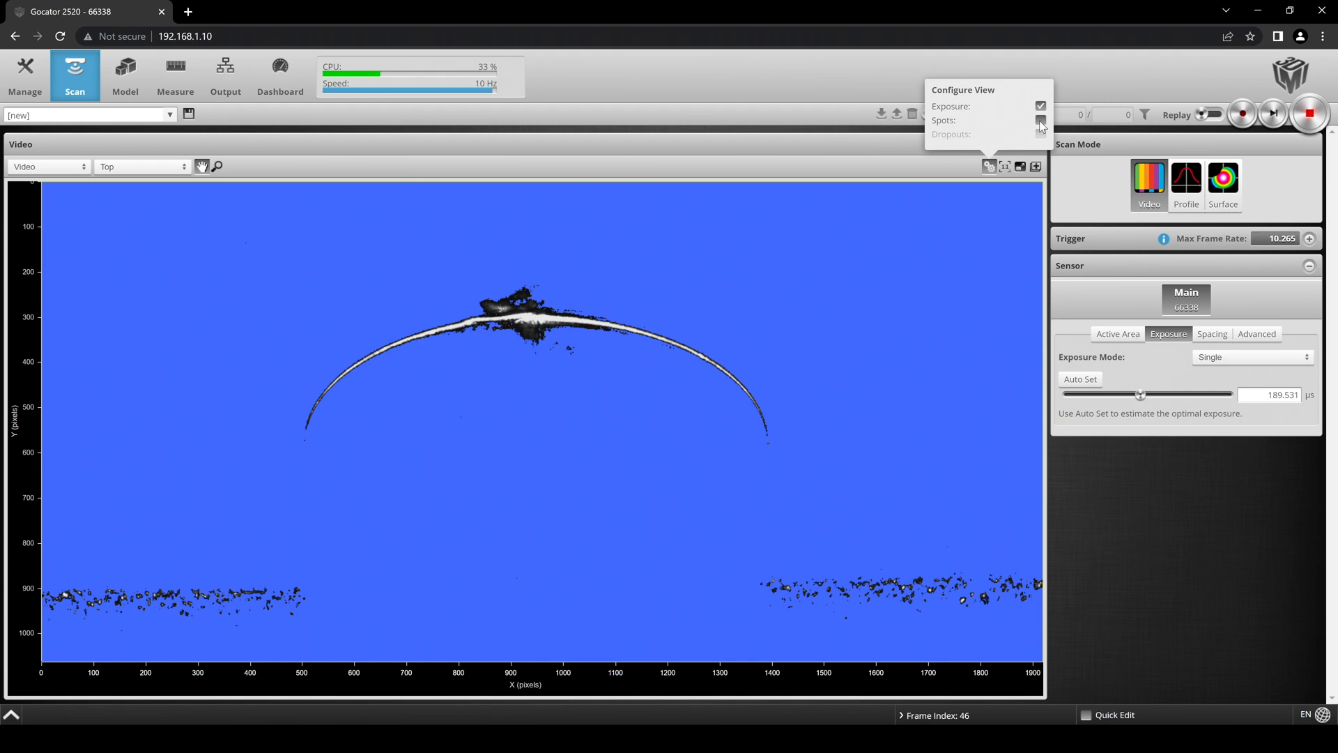
click(1040, 135)
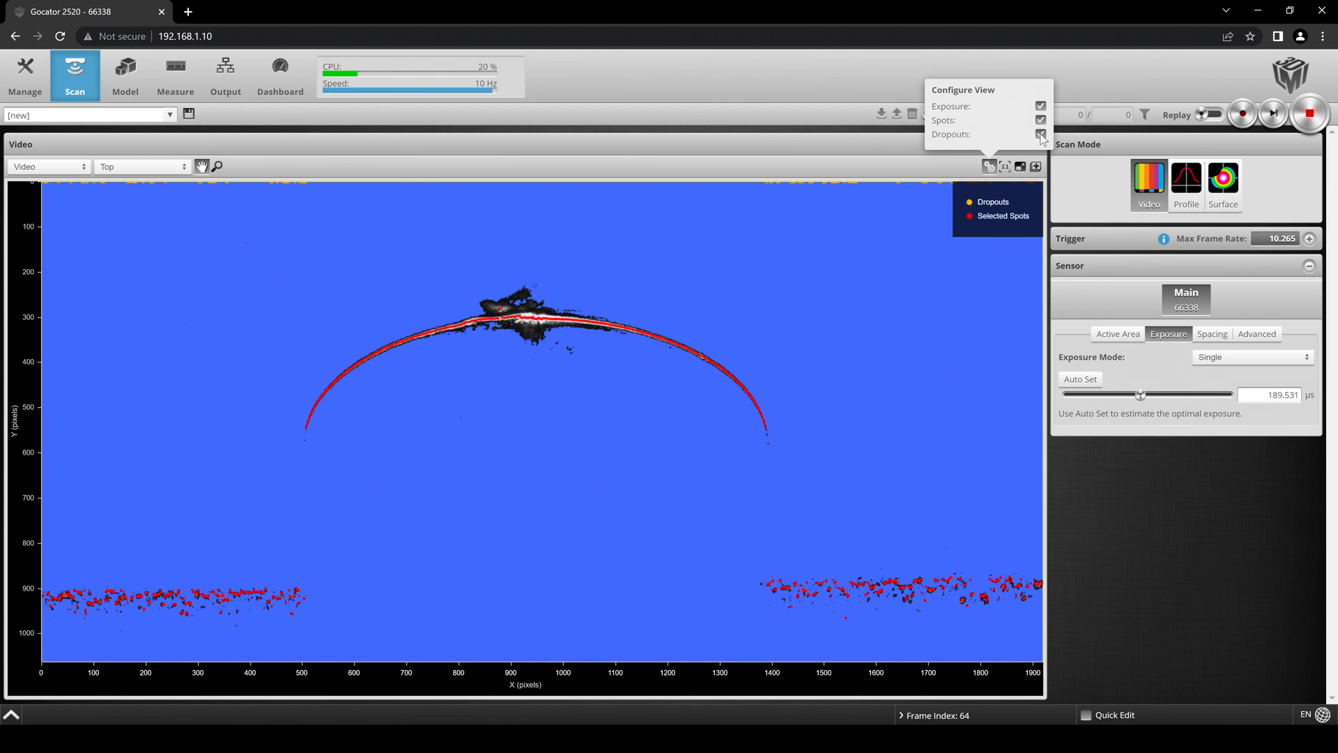
mouse_move(1019, 309)
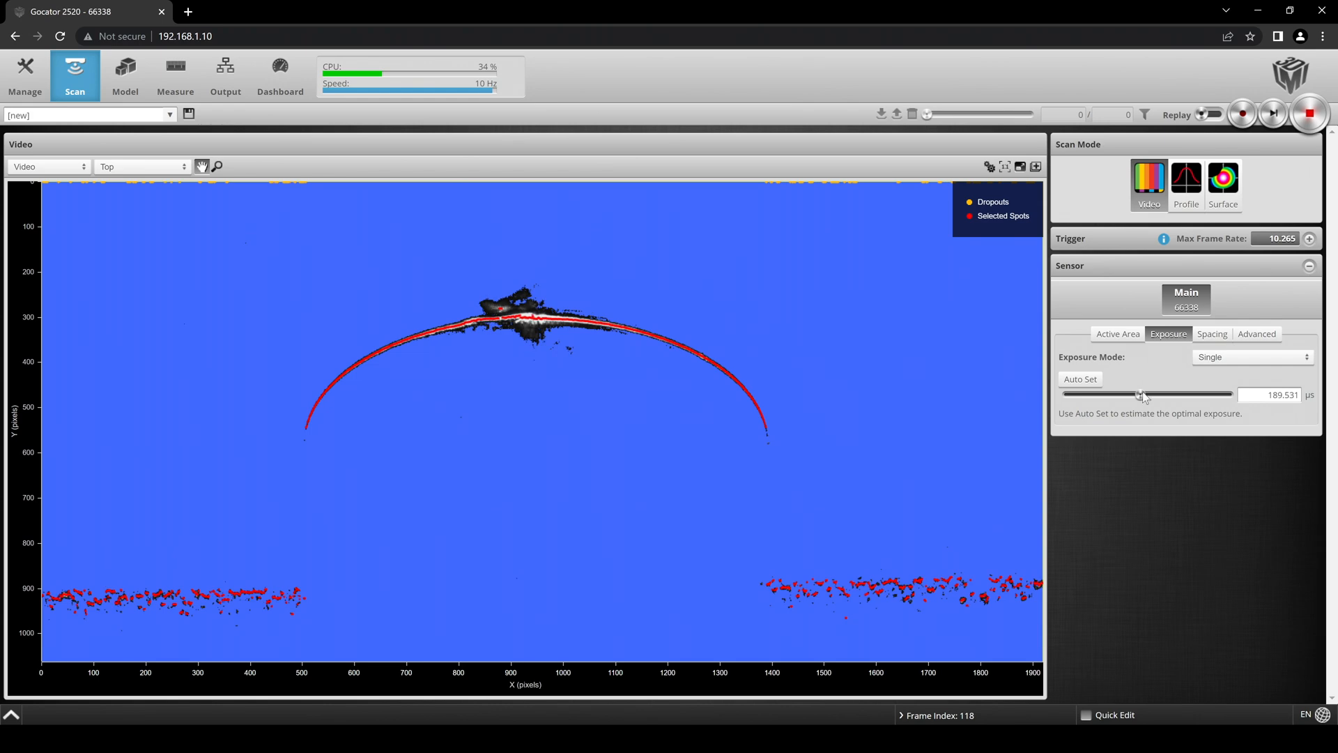
Sweep the exposure from very short to long, underexposing then overexposing the shiny top.
drag(1141, 393, 1116, 393)
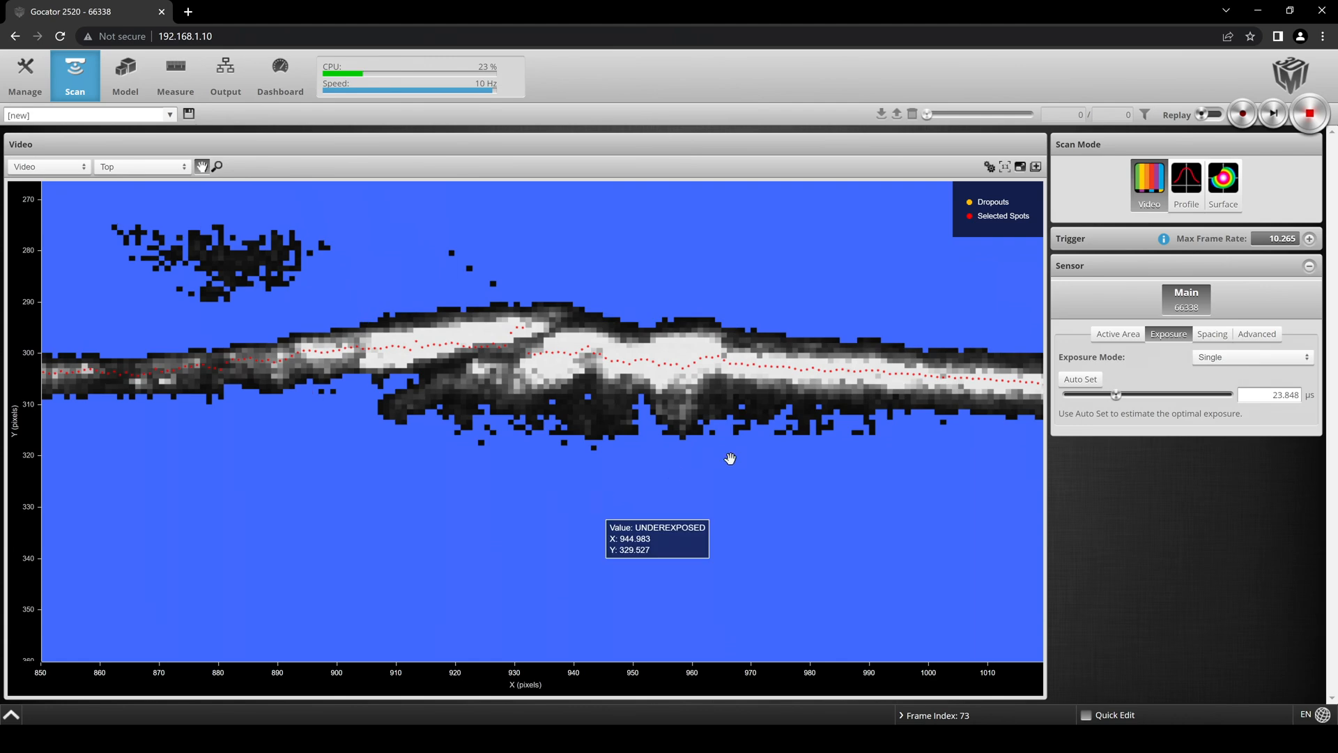
drag(1115, 394, 1137, 395)
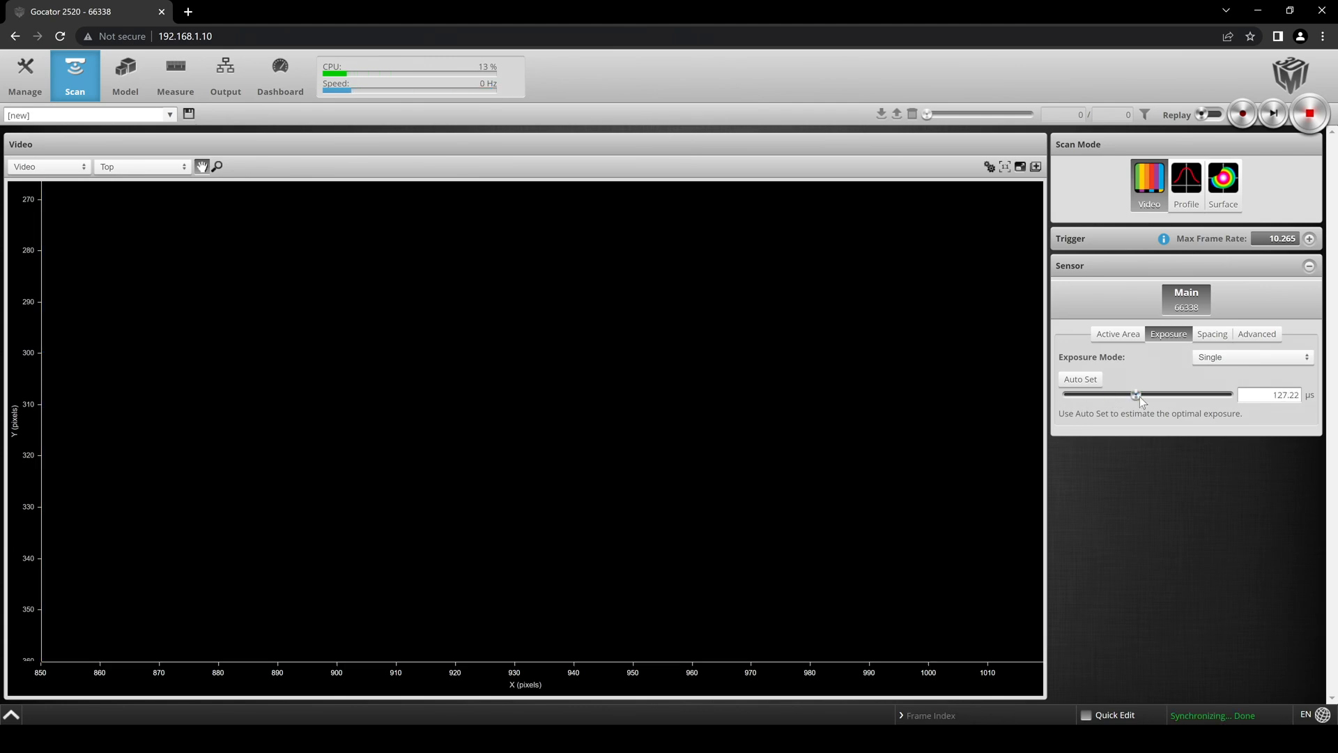
drag(1138, 394, 1162, 393)
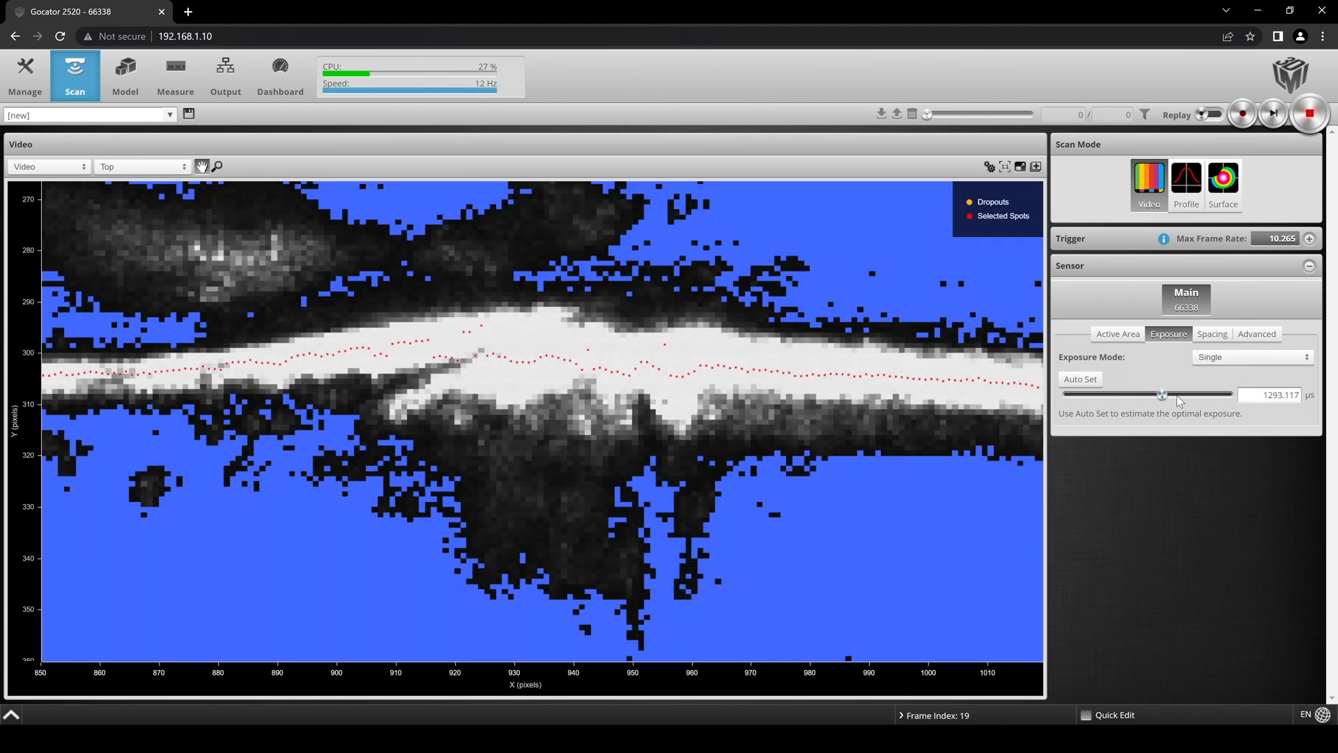
drag(1163, 394, 1182, 395)
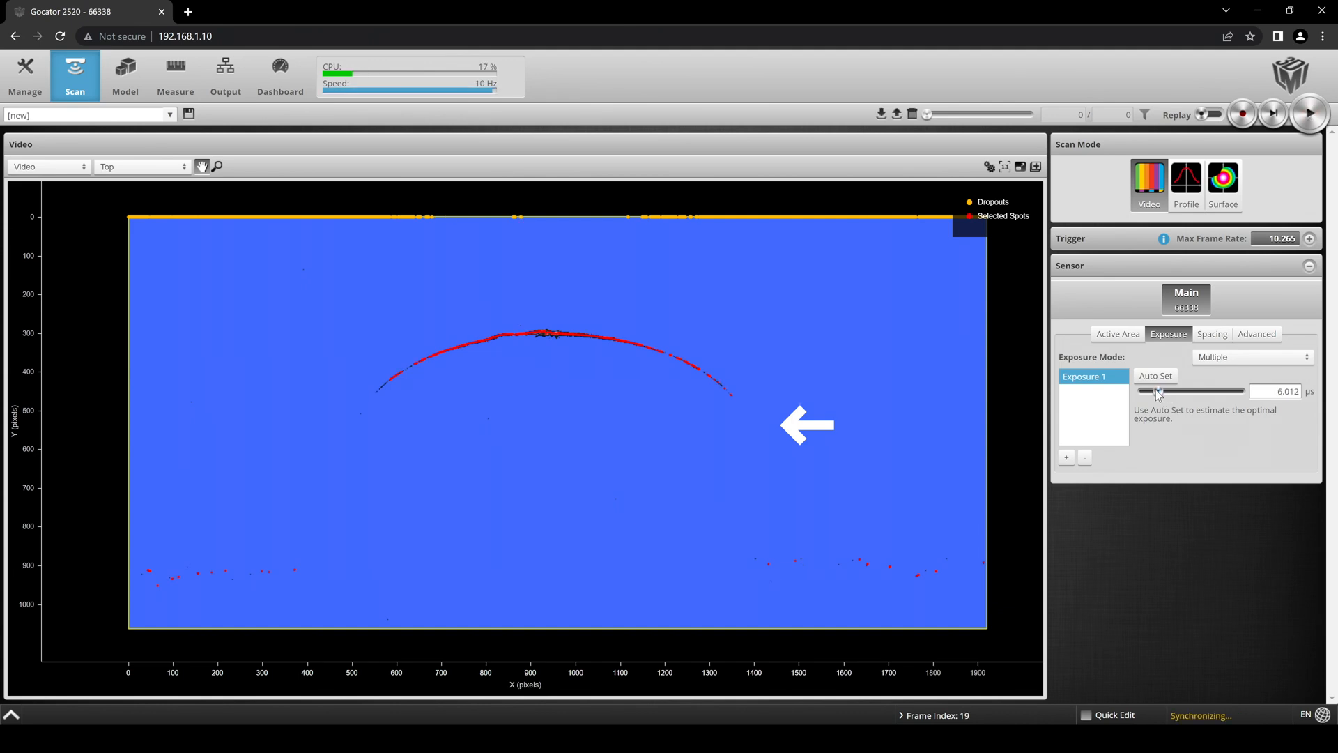
Return the sensor to Single exposure and show the Single/Multiple/Dynamic mode choices.
click(1309, 112)
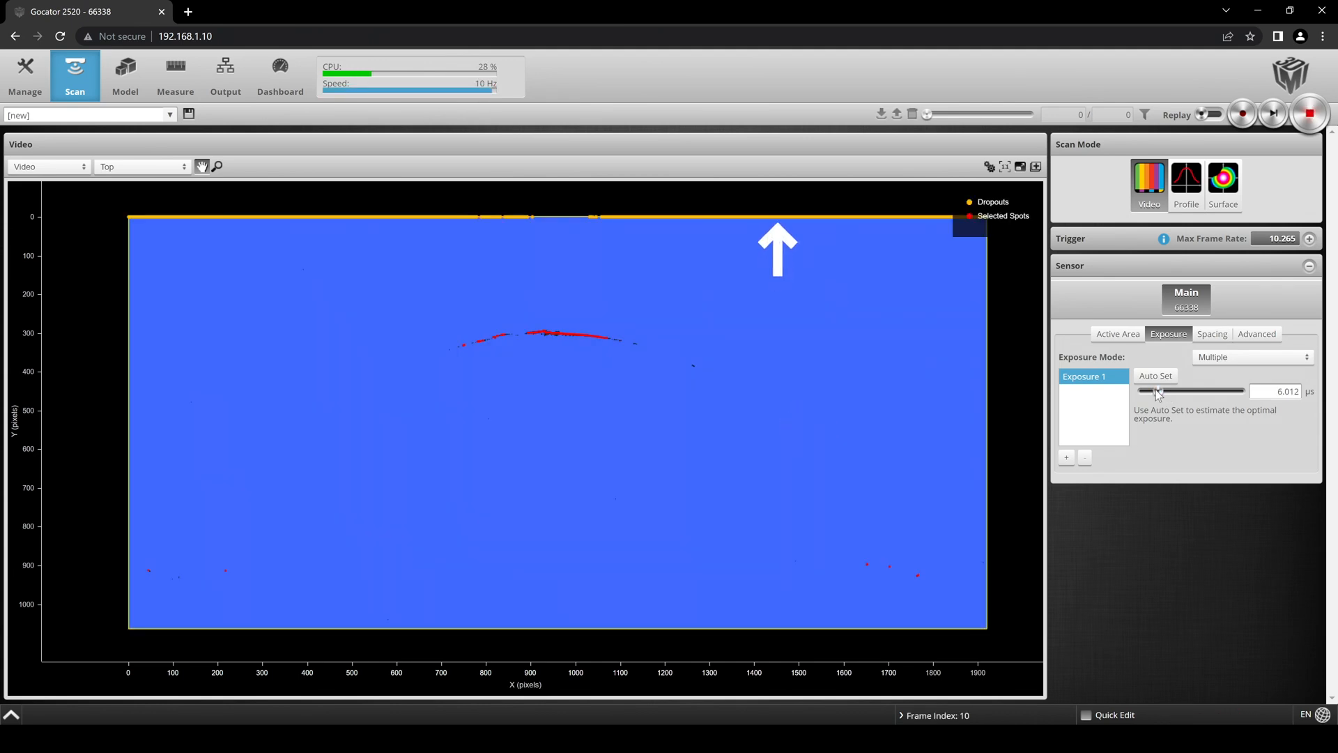
click(1253, 357)
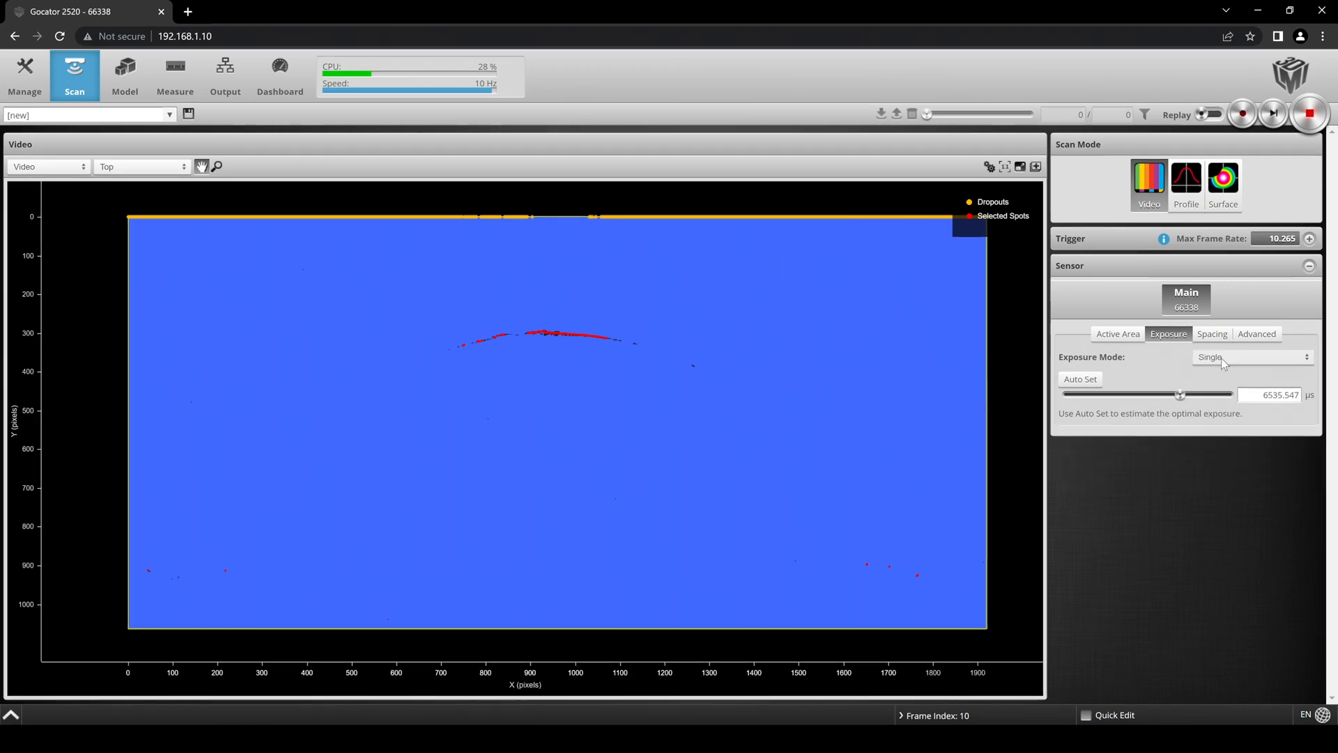
click(1252, 357)
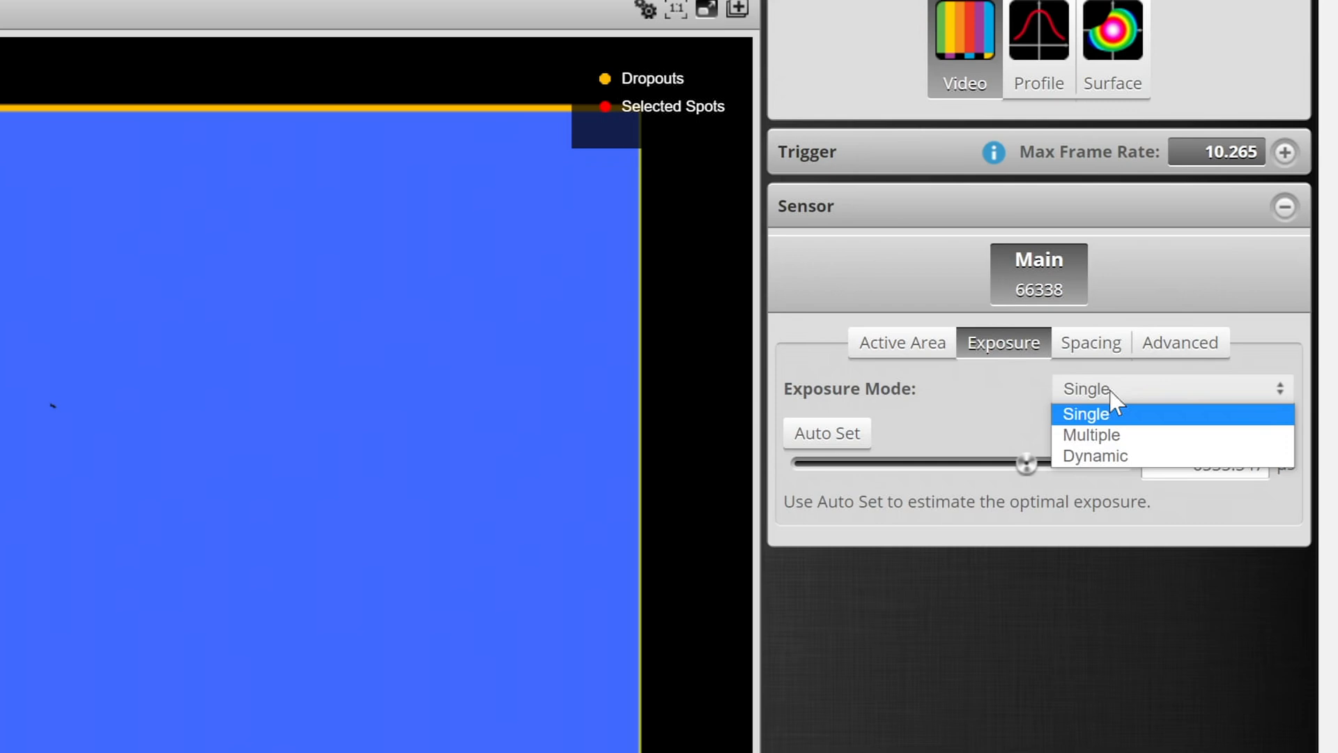
mouse_move(1101, 440)
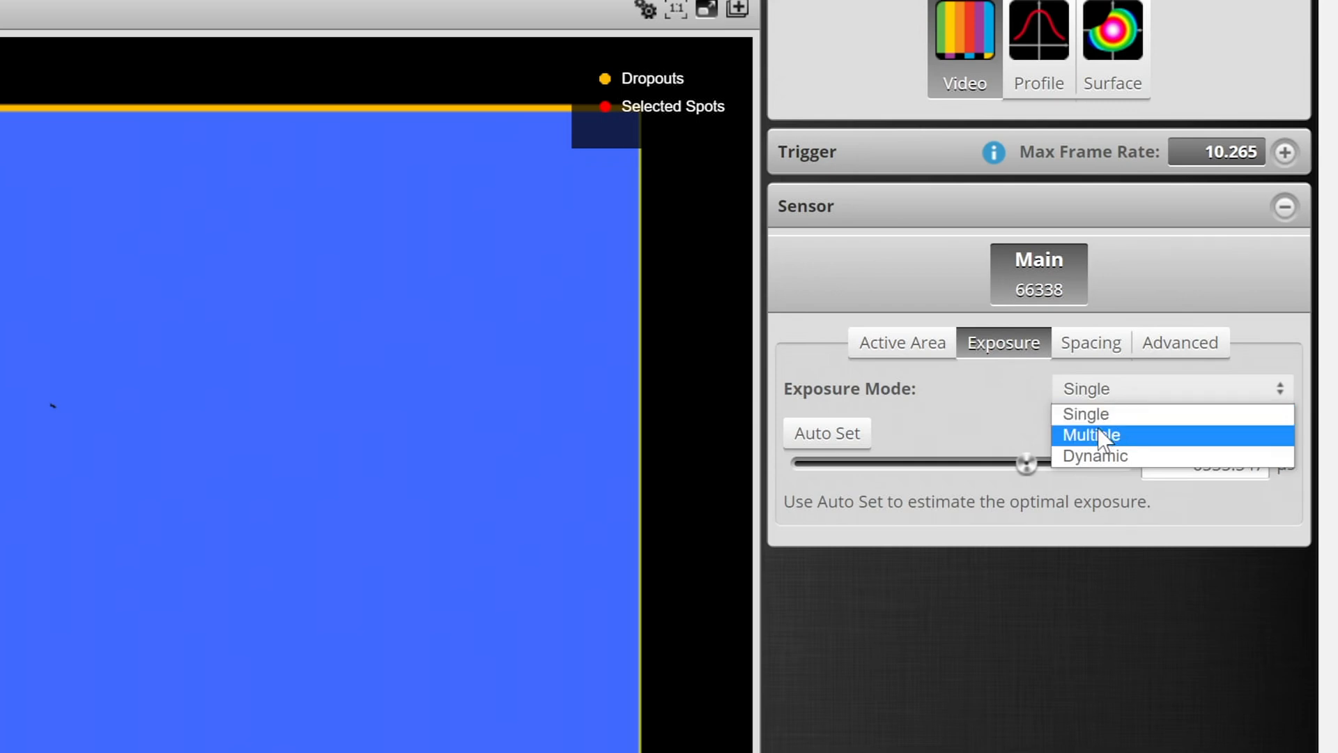
Switch to Multiple exposures and add Exposure 2 at about 2417.9 µs to reveal the full arc.
click(1090, 435)
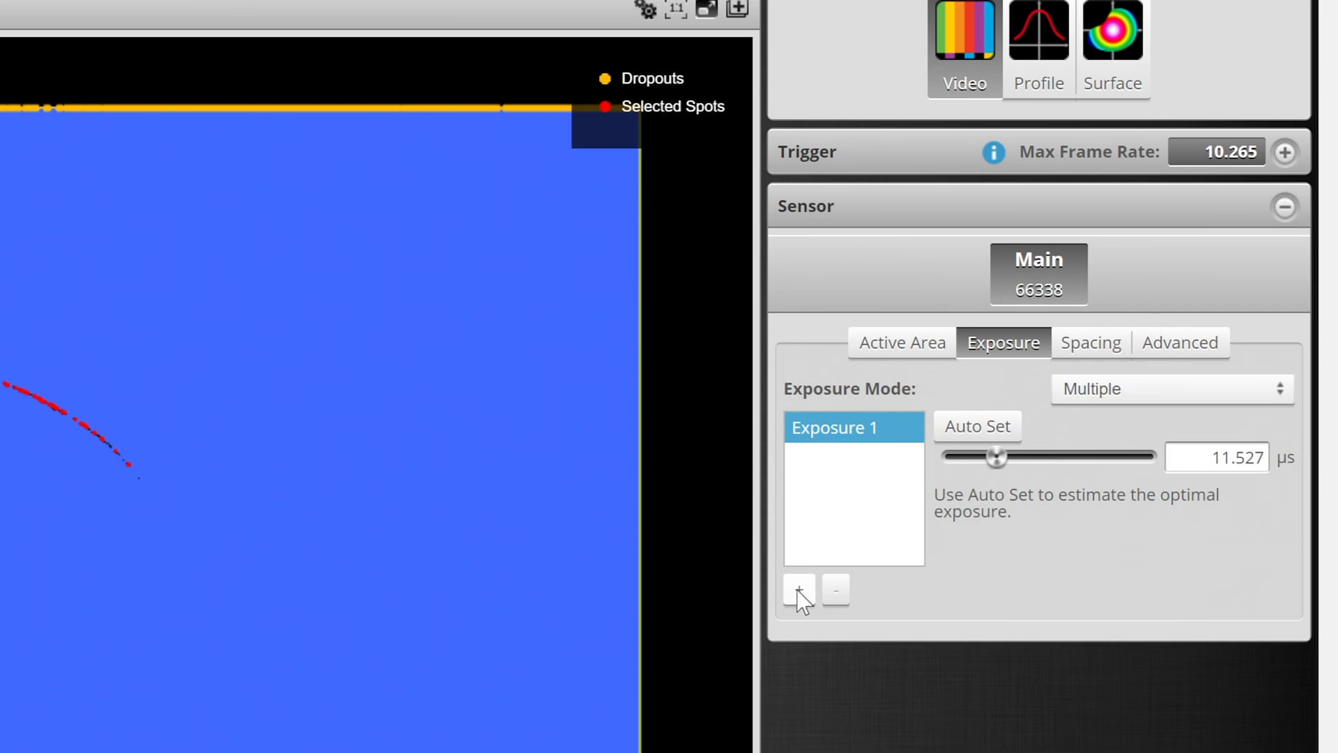
click(799, 591)
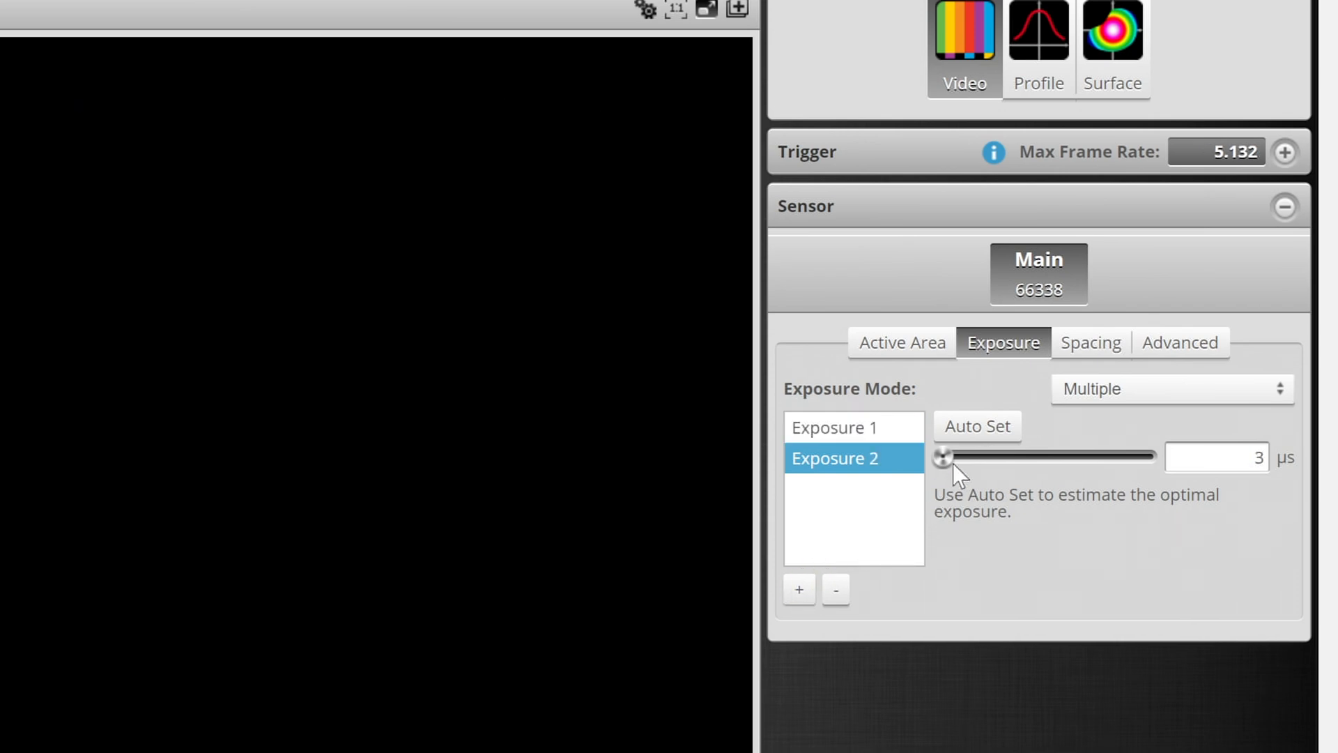
drag(944, 457, 1072, 452)
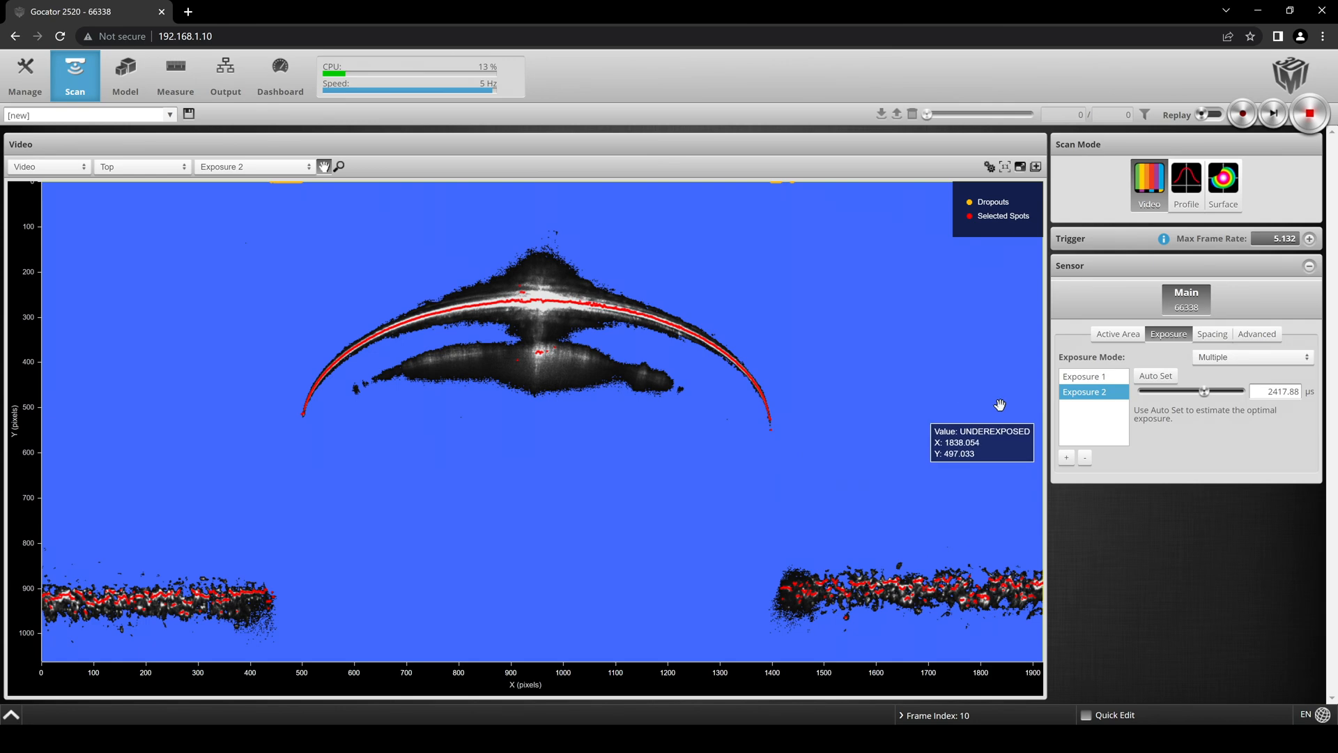
Compare the Exposure 1 and Exposure 2 views, then switch to Profile scan mode.
click(1085, 376)
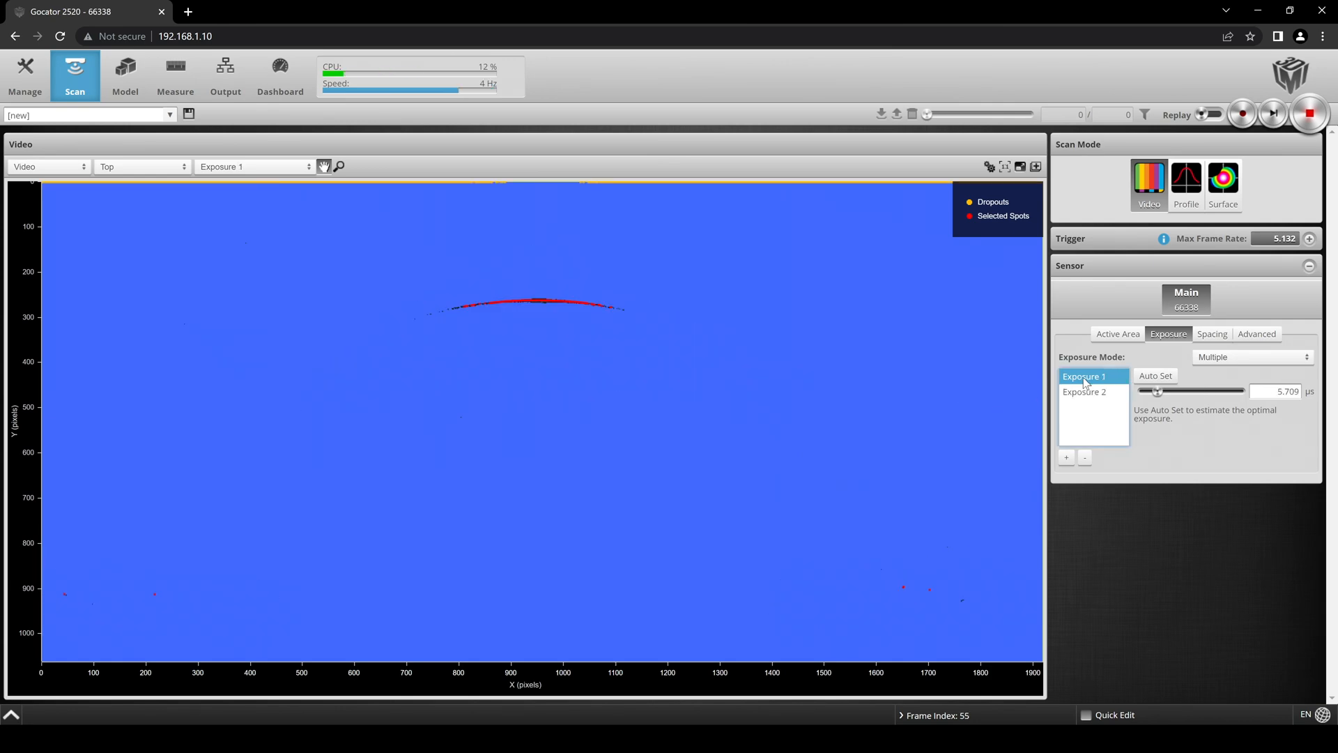
click(1085, 390)
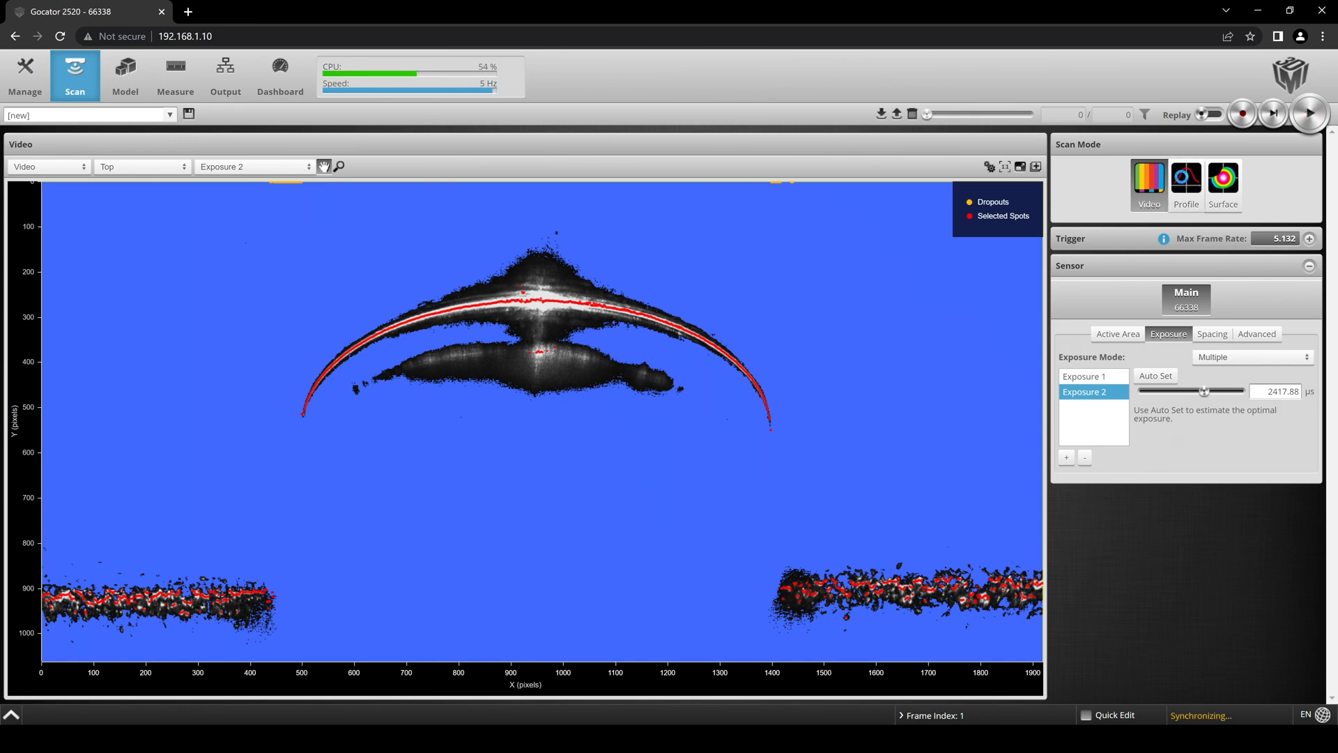
click(1186, 180)
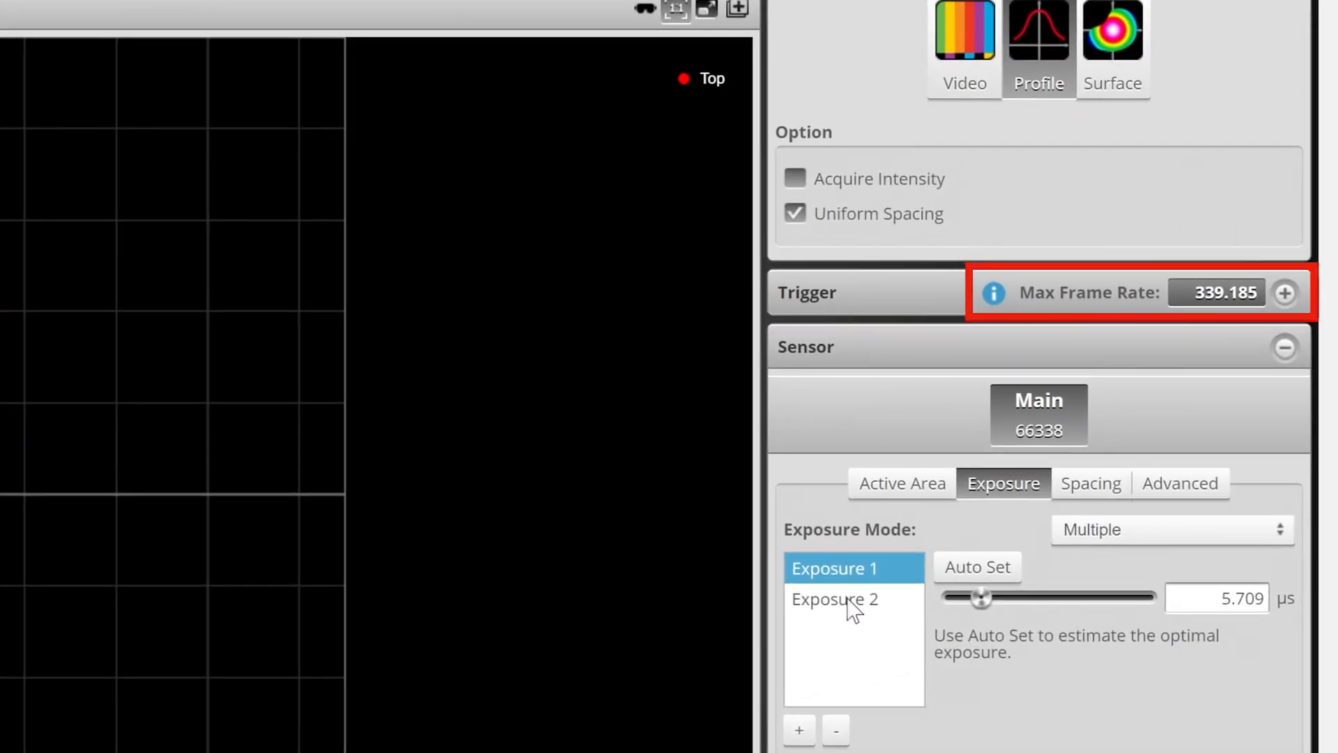
Remove Exposure 2, leaving only Exposure 1 and raising the maximum frame rate to about 1710 Hz.
click(835, 750)
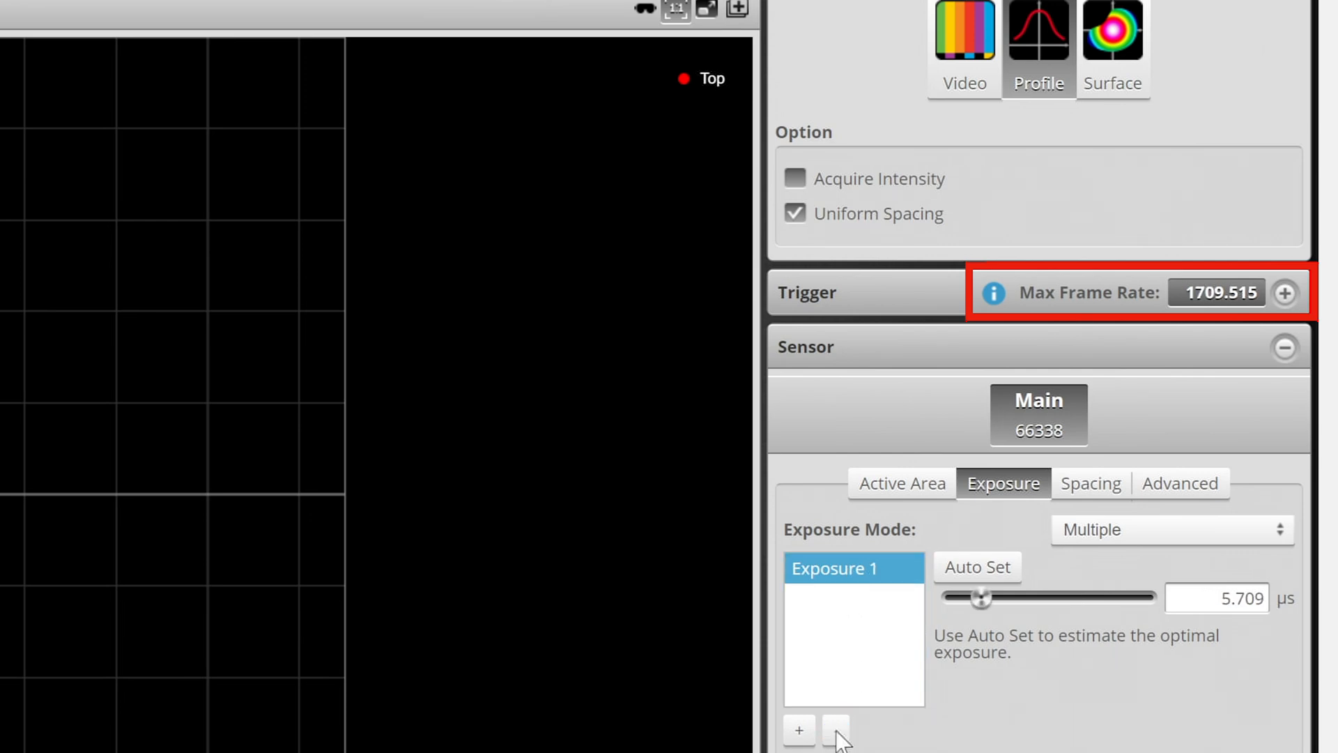
mouse_move(901, 742)
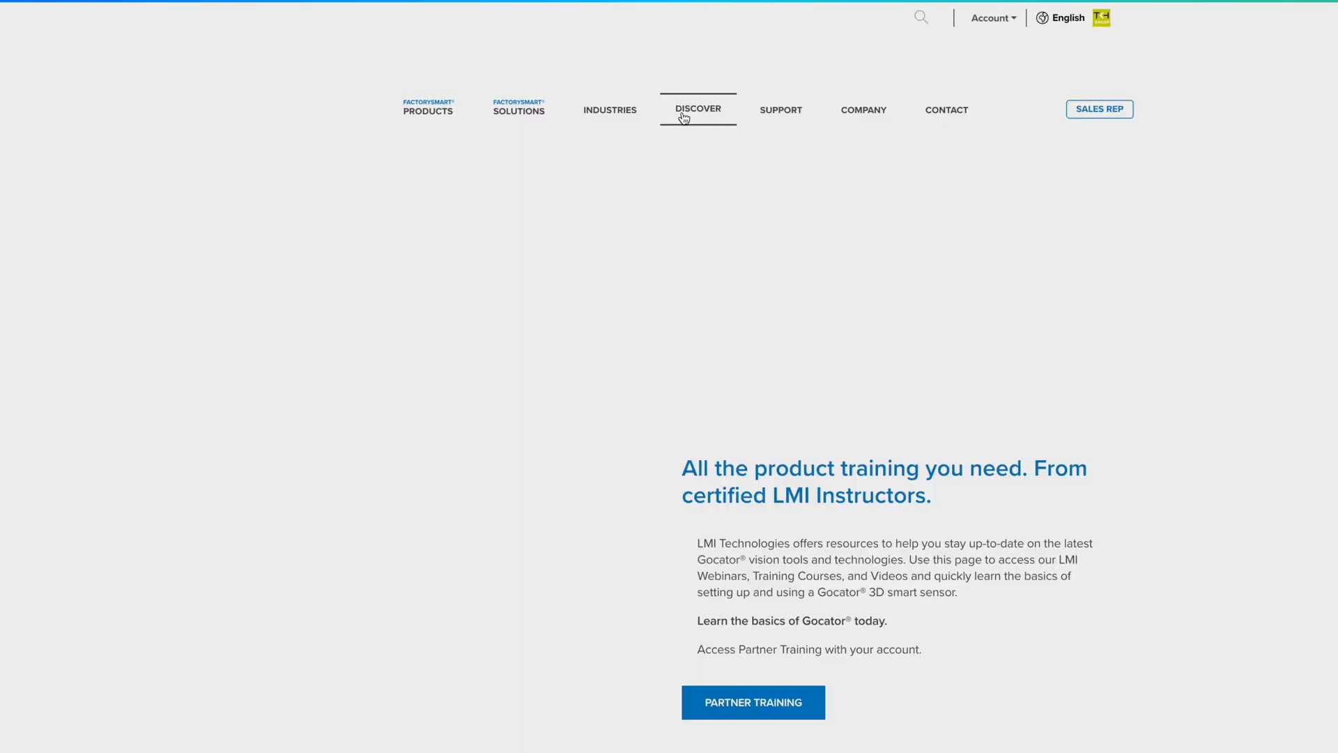
Scroll the LMI training page down to the list of upcoming Gocator course sessions with dates and prices.
scroll(down, 3)
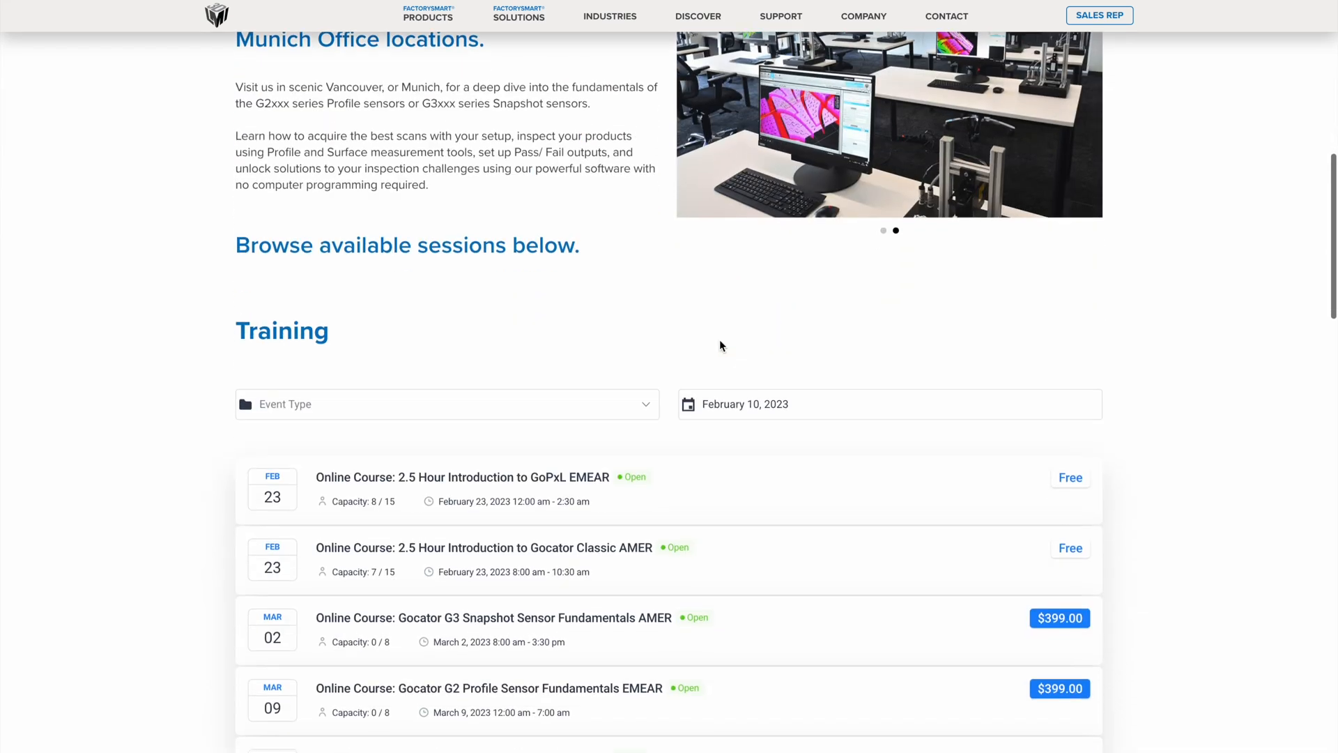